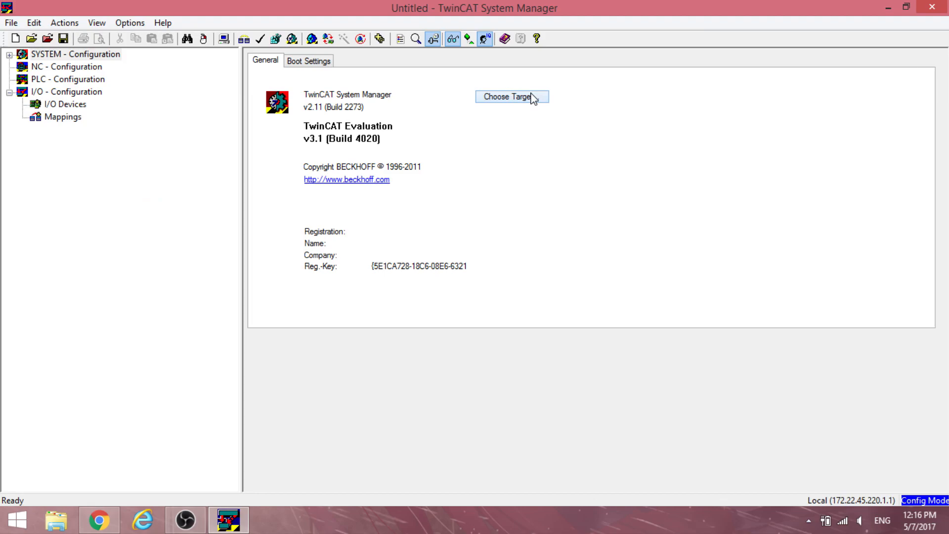
Step: Broadcast-search the Ethernet network, add a route to controller CX-18A927 and log on
{"action": "left_click", "coordinate": [512, 96]}
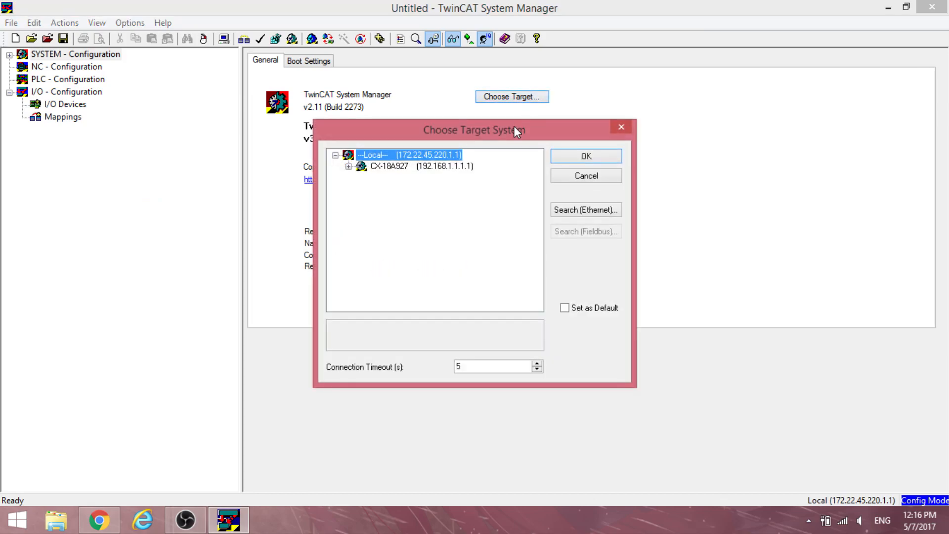
{"action": "left_click", "coordinate": [584, 209]}
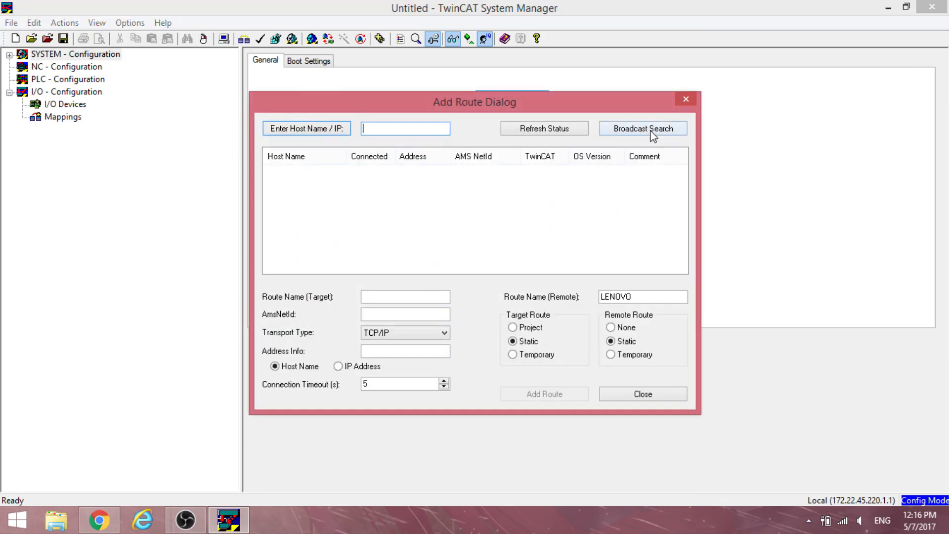
{"action": "left_click", "coordinate": [642, 129]}
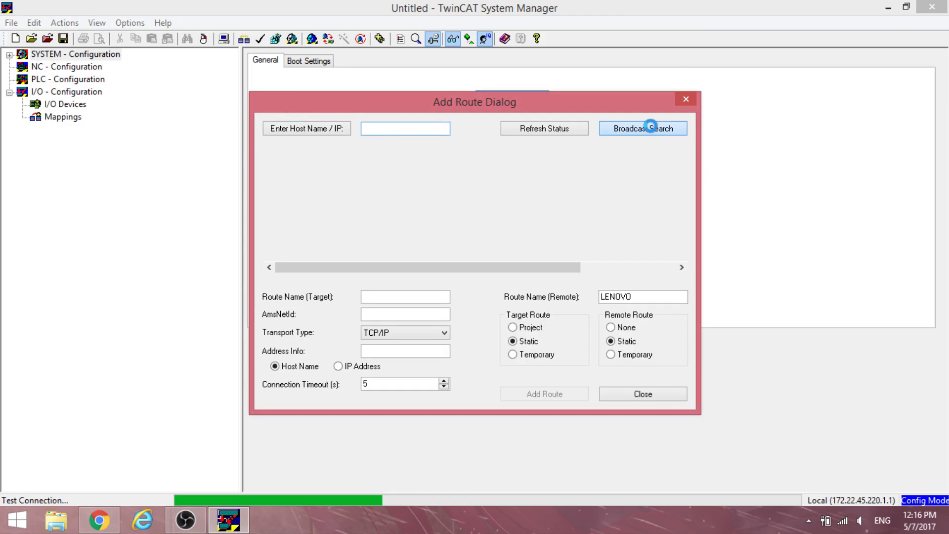
{"action": "left_click", "coordinate": [642, 128]}
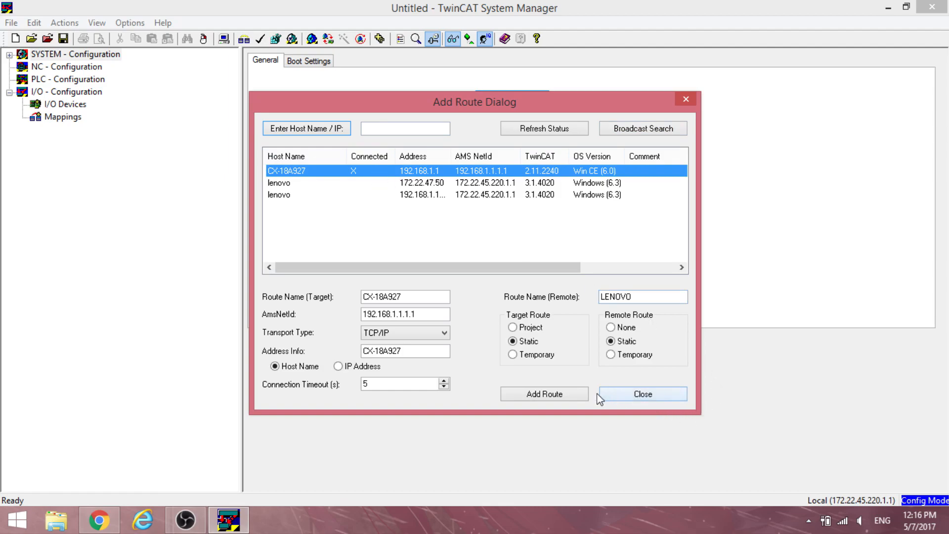
{"action": "left_click", "coordinate": [543, 394]}
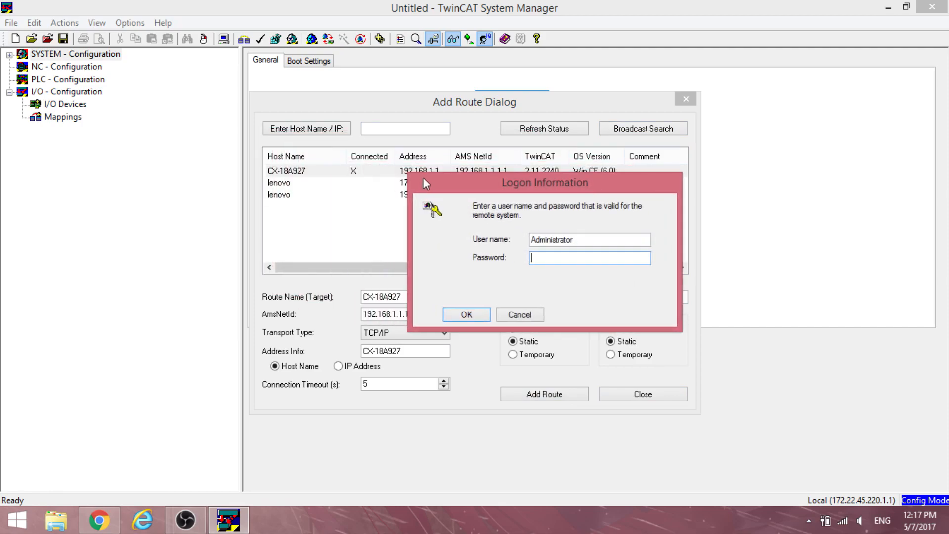
{"action": "mouse_move", "coordinate": [537, 276]}
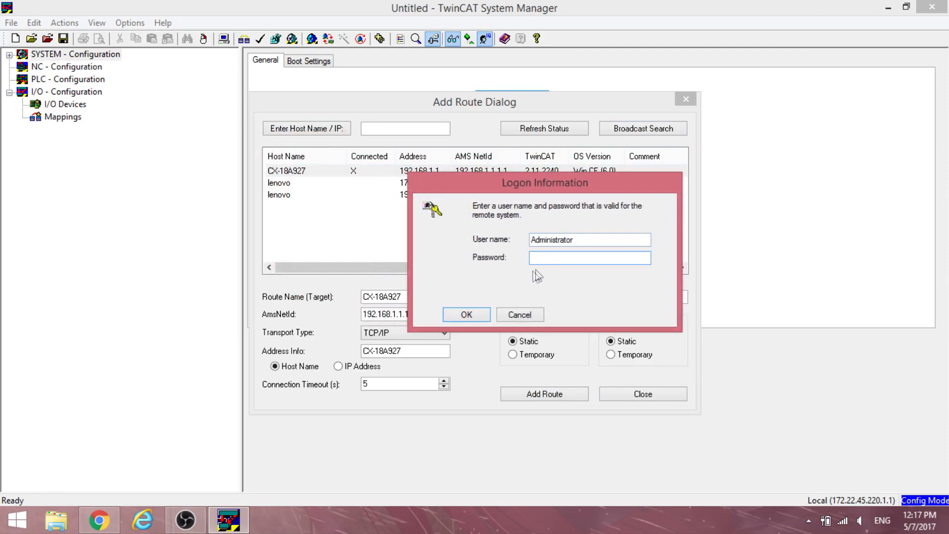
{"action": "left_click", "coordinate": [466, 314]}
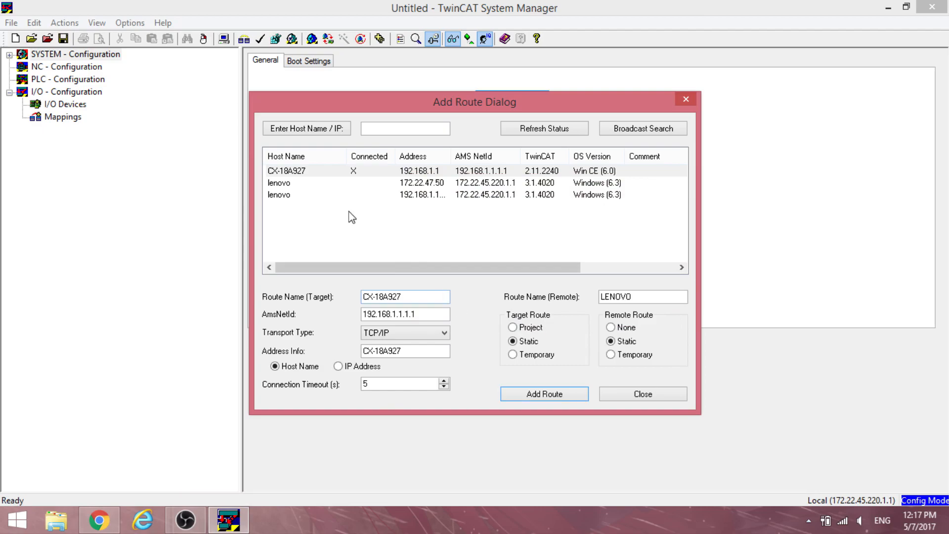
{"action": "mouse_move", "coordinate": [363, 177]}
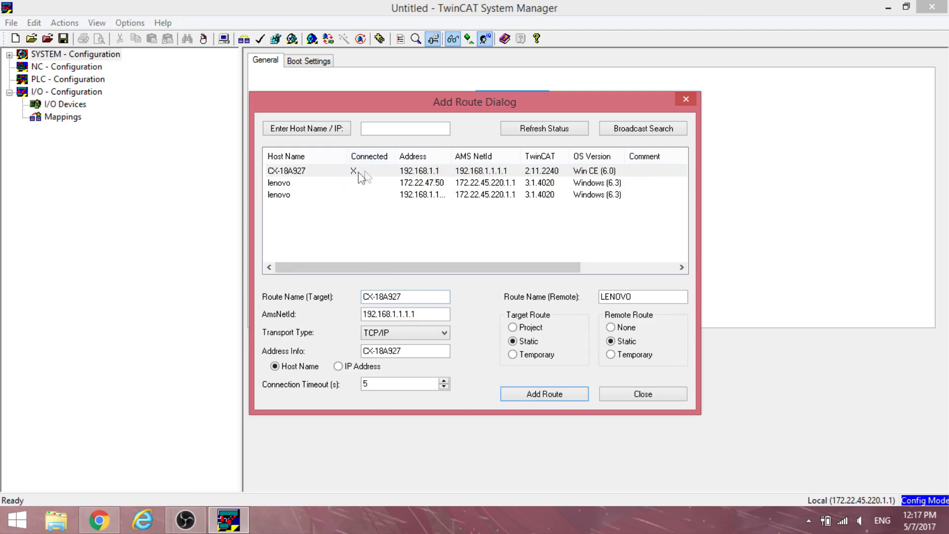
{"action": "mouse_move", "coordinate": [360, 179]}
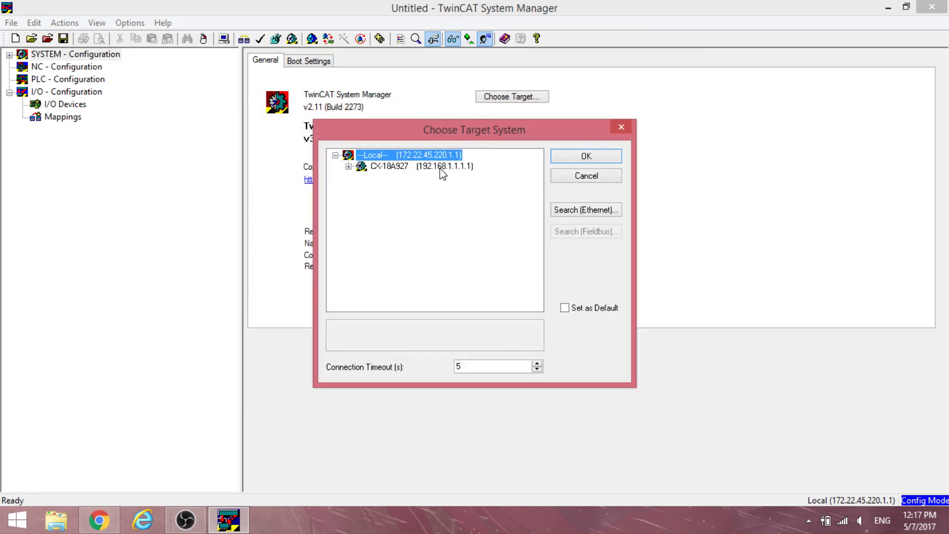
Step: Select CX-18A927 as the target system and view its CX settings with the AMS Net ID
{"action": "left_click", "coordinate": [584, 156]}
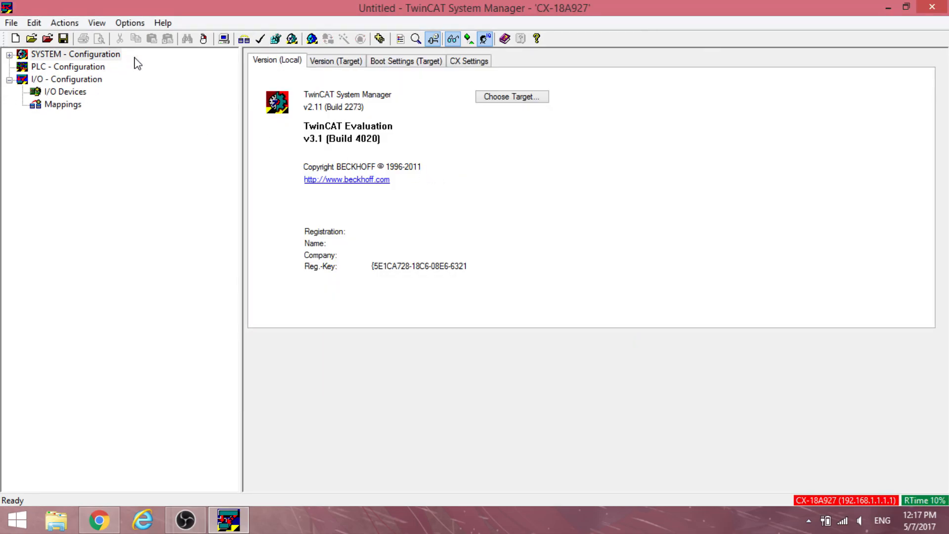
{"action": "left_click", "coordinate": [469, 60]}
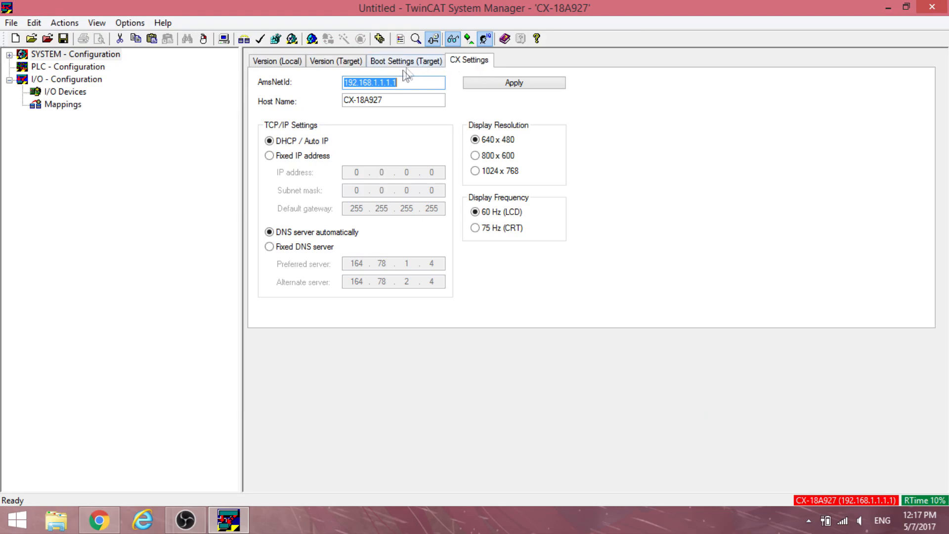
{"action": "left_click", "coordinate": [394, 82]}
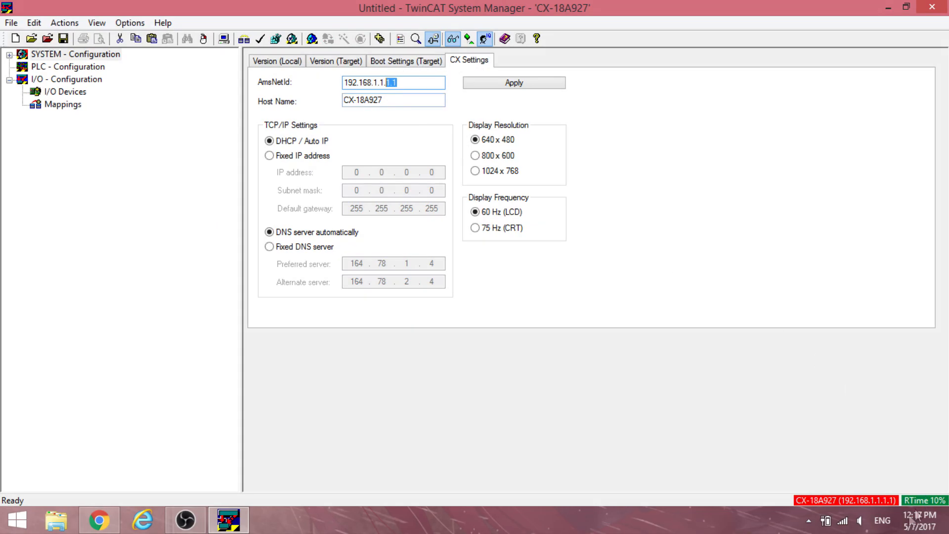
Step: Give the Ethernet adapter the static IPv4 address 192.168.1.100, subnet mask 255.255.255.0
{"action": "right_click", "coordinate": [842, 521]}
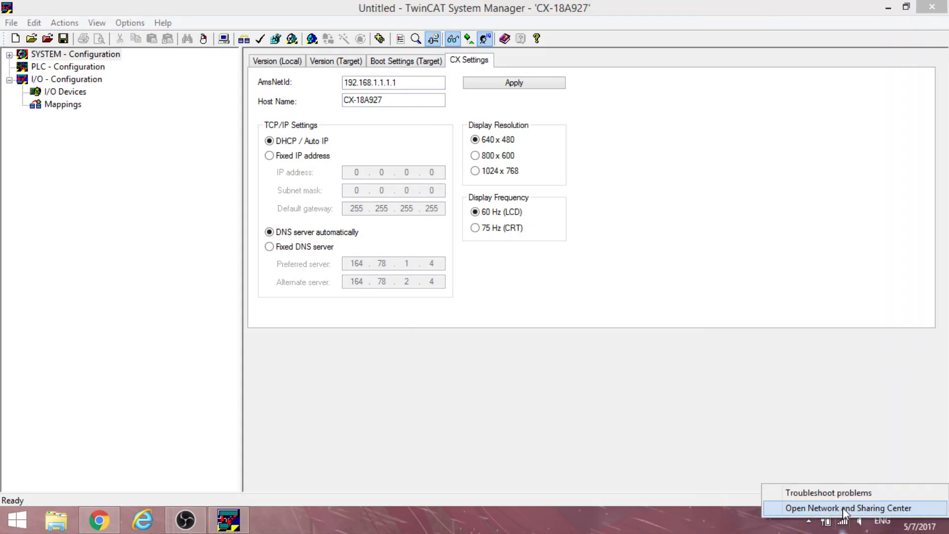
{"action": "left_click", "coordinate": [847, 508]}
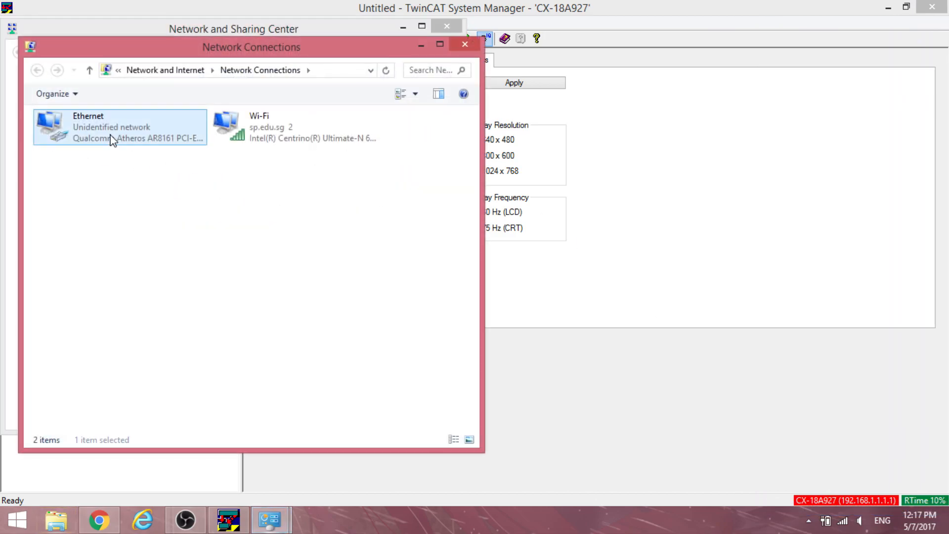
{"action": "double_click", "coordinate": [119, 127]}
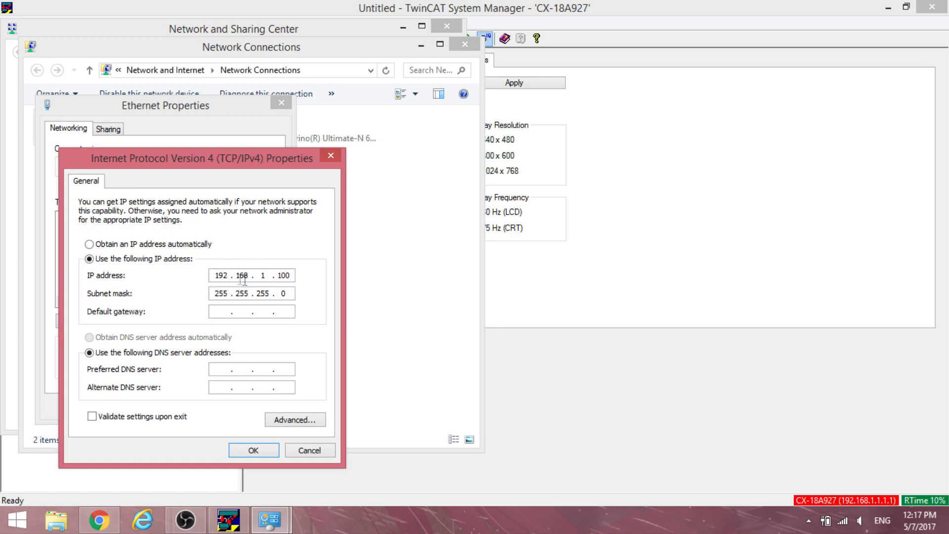
{"action": "left_click", "coordinate": [253, 450]}
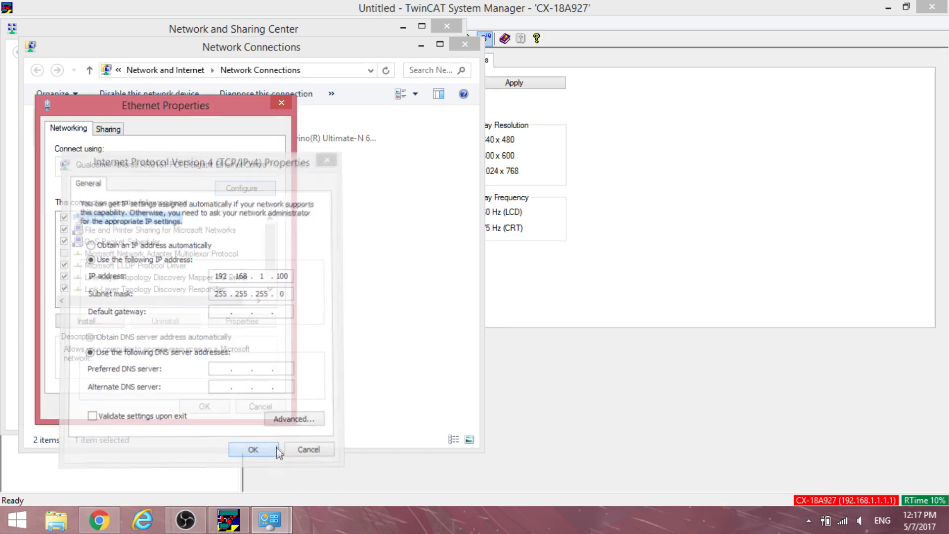
{"action": "left_click", "coordinate": [253, 449]}
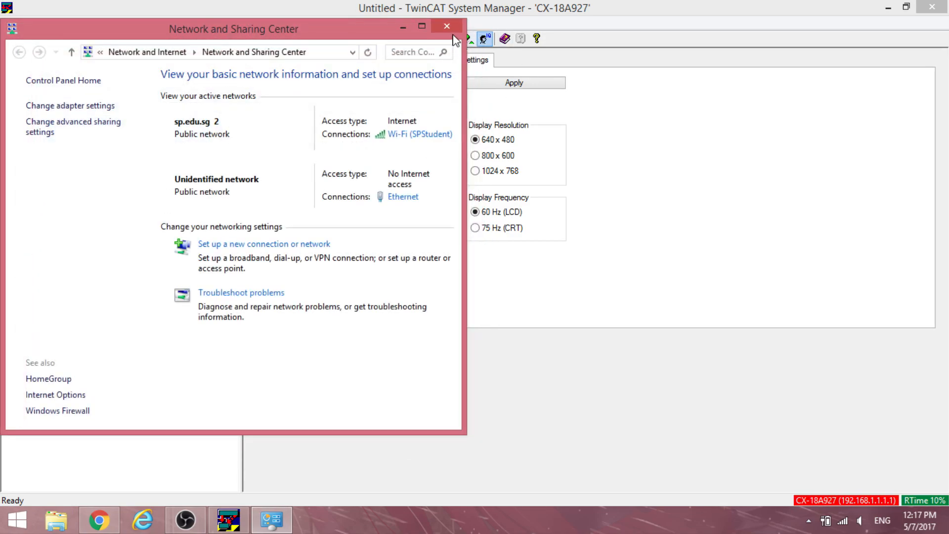
Step: Close the network window and restart the CX-18A927 TwinCAT system in config mode
{"action": "left_click", "coordinate": [447, 26]}
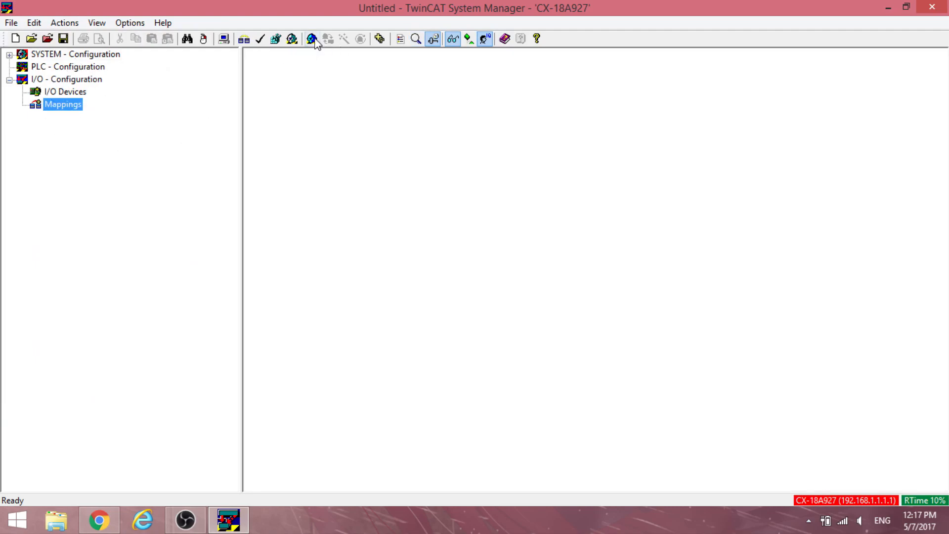
{"action": "left_click", "coordinate": [311, 38]}
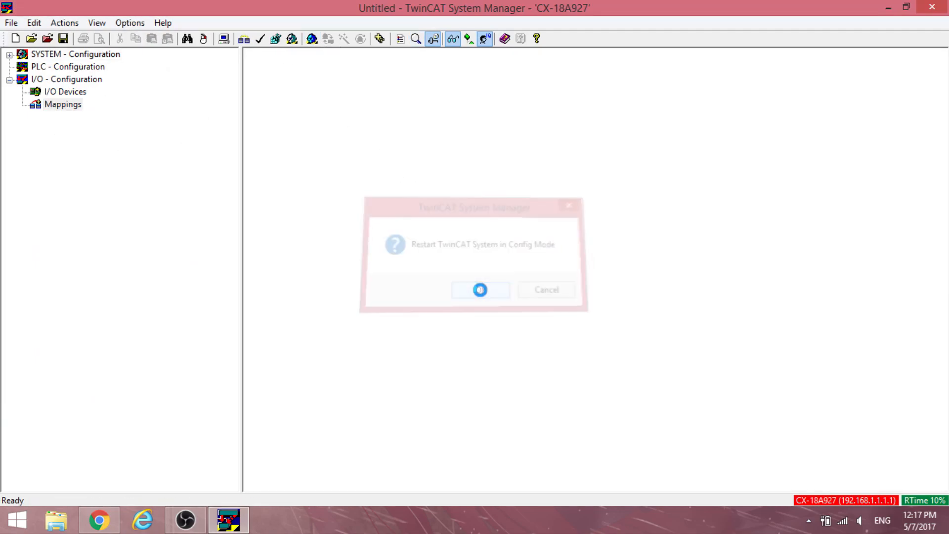
{"action": "left_click", "coordinate": [479, 290]}
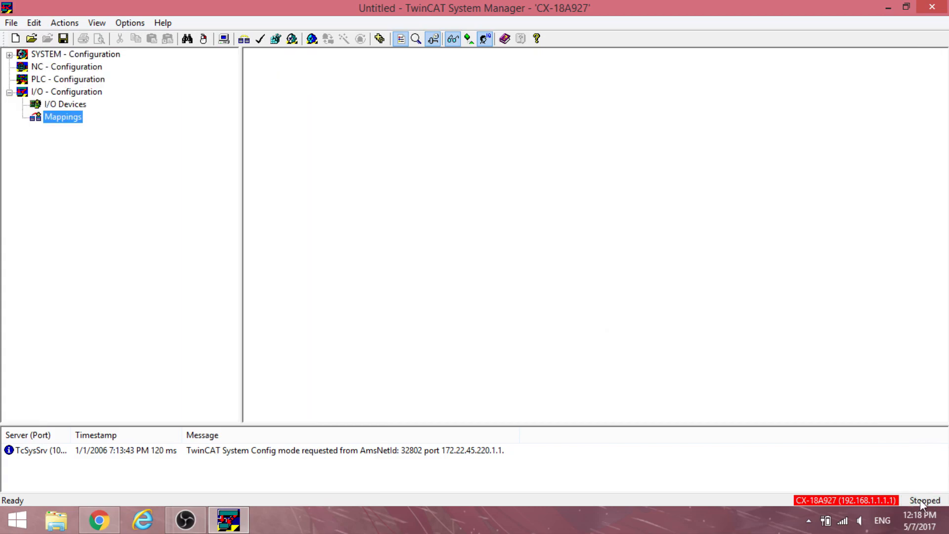
{"action": "left_click", "coordinate": [65, 91]}
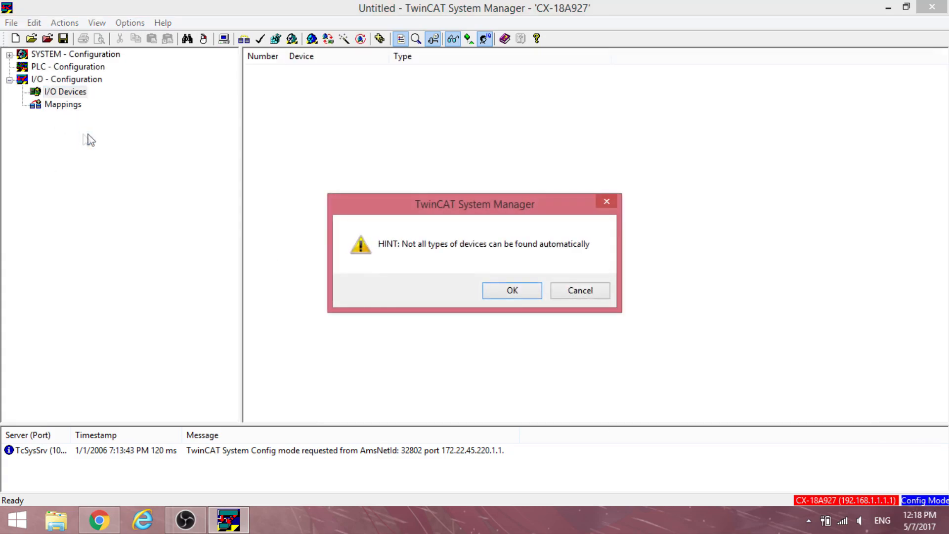
Step: Scan and add the CX8000-BK device, inspect Term 5 and the end terminal, then collapse to Device 2
{"action": "left_click", "coordinate": [511, 290]}
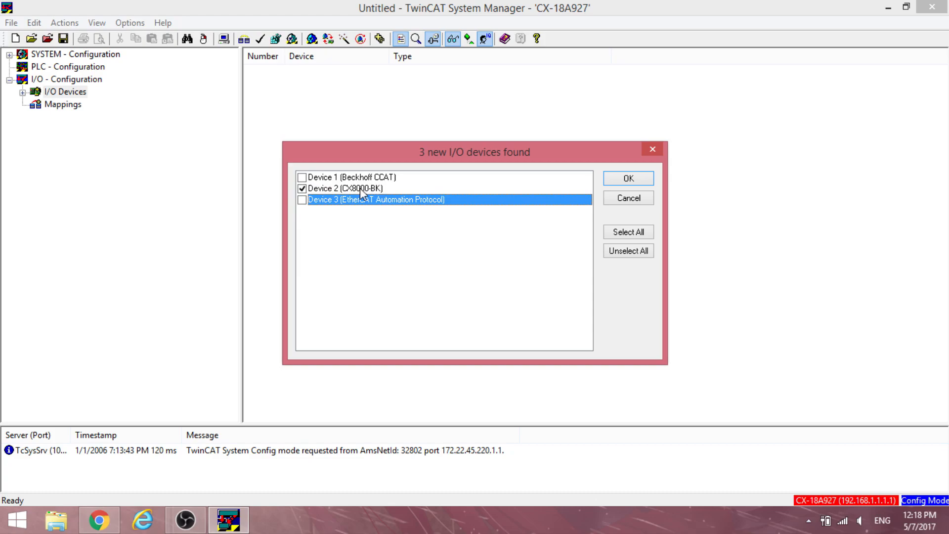
{"action": "mouse_move", "coordinate": [629, 178]}
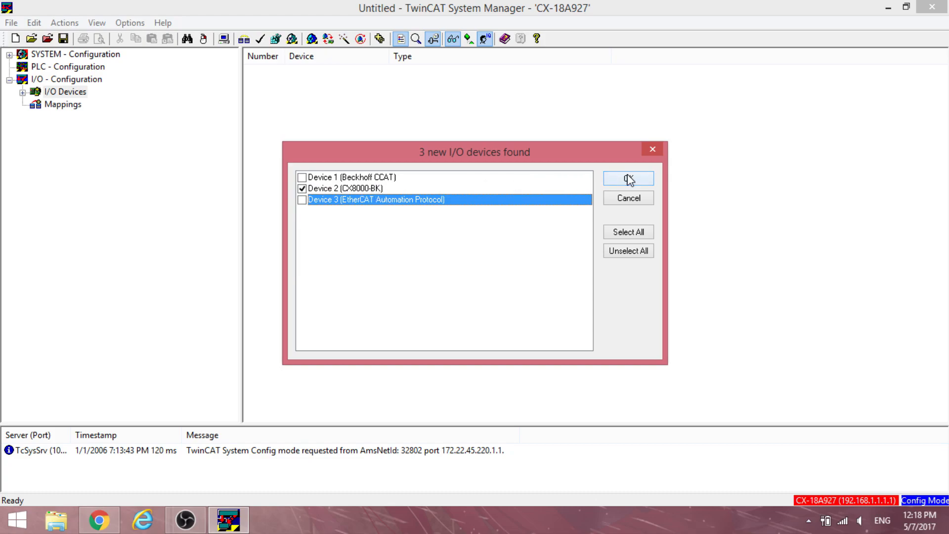
{"action": "left_click", "coordinate": [627, 179]}
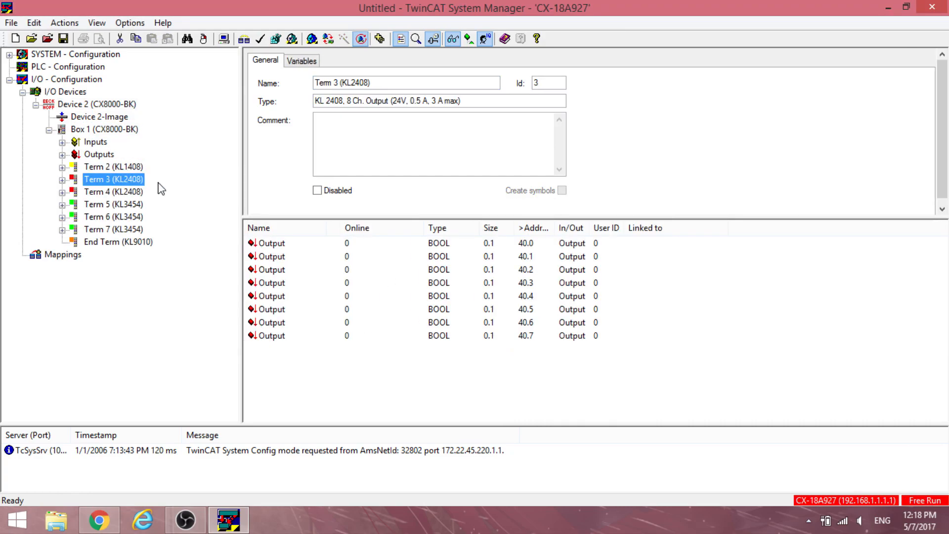
{"action": "left_click", "coordinate": [113, 204]}
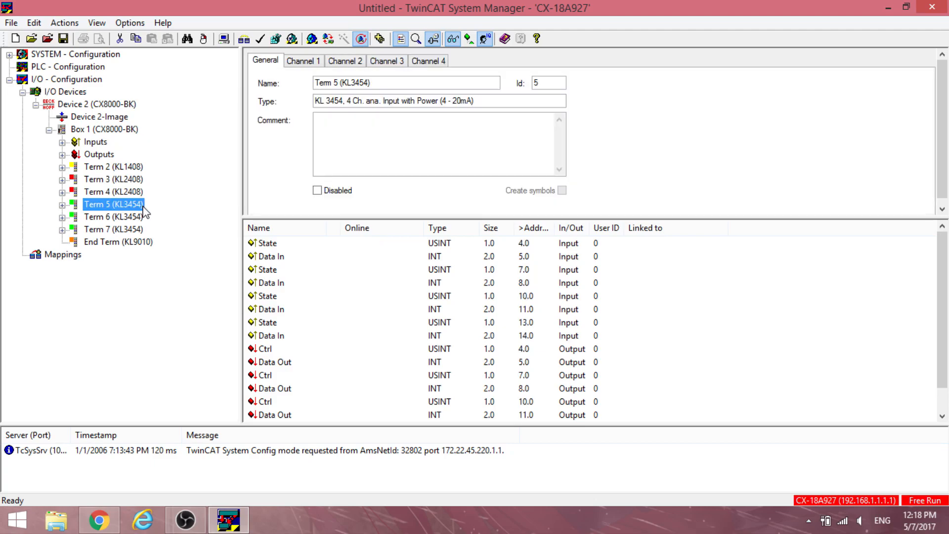
{"action": "left_click", "coordinate": [118, 241]}
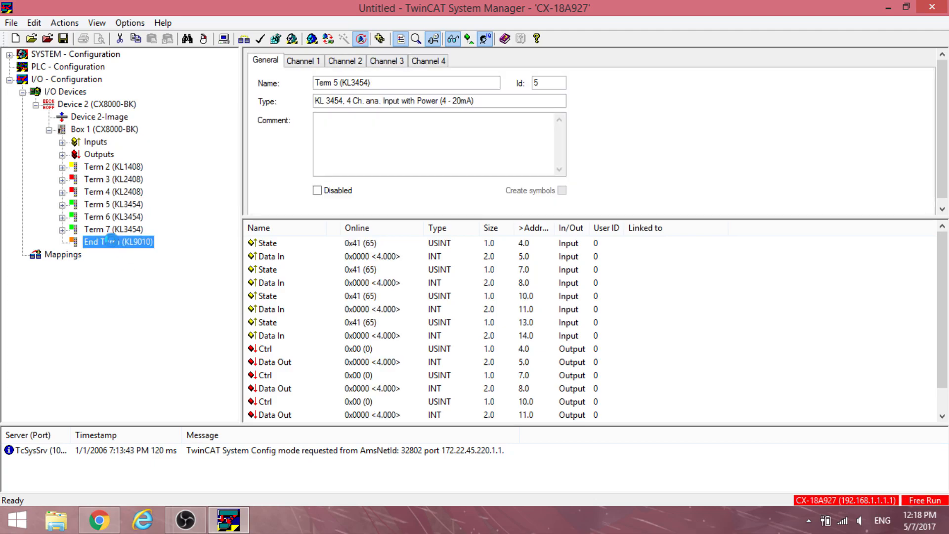
{"action": "left_click", "coordinate": [104, 129]}
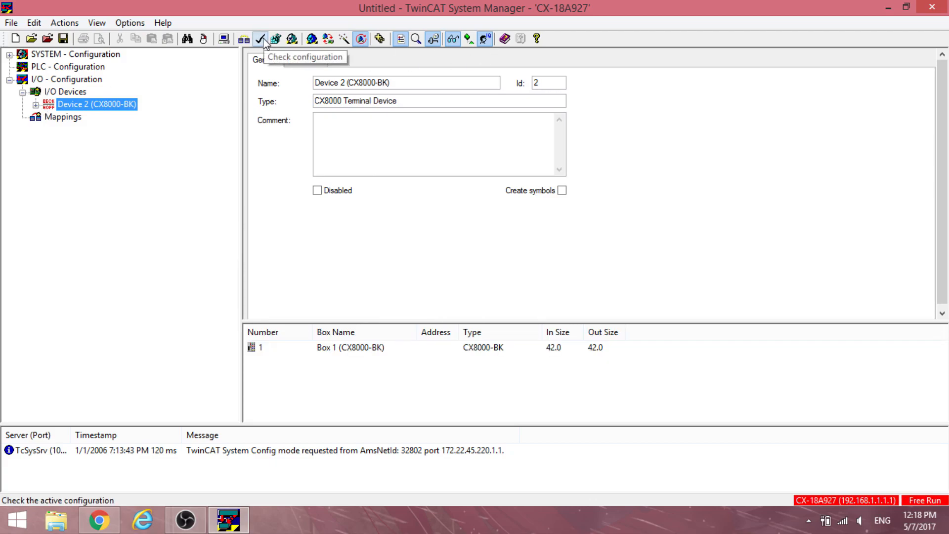
Step: Activate the I/O configuration on the controller, overwriting the old one, then launch TwinCAT PLC Control from Start
{"action": "left_click", "coordinate": [274, 38]}
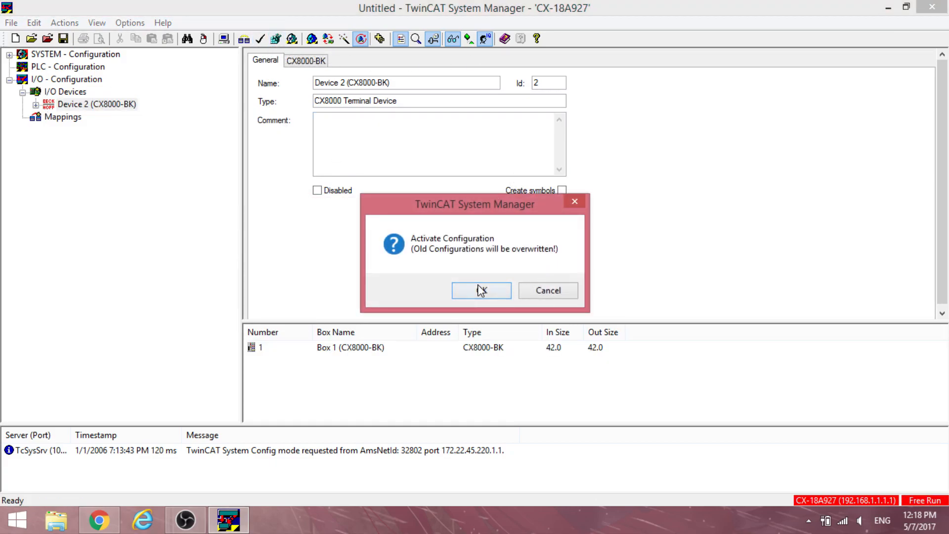
{"action": "left_click", "coordinate": [481, 290]}
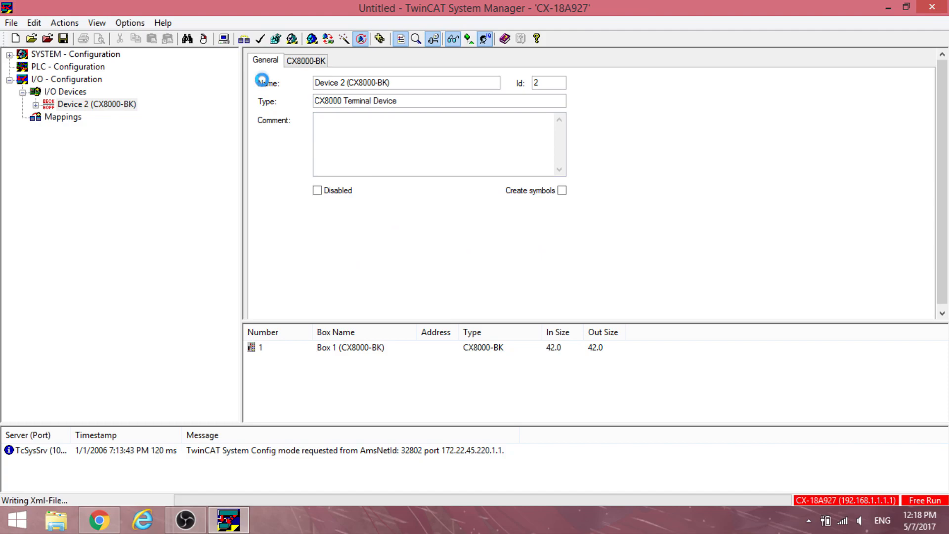
{"action": "left_click", "coordinate": [291, 38]}
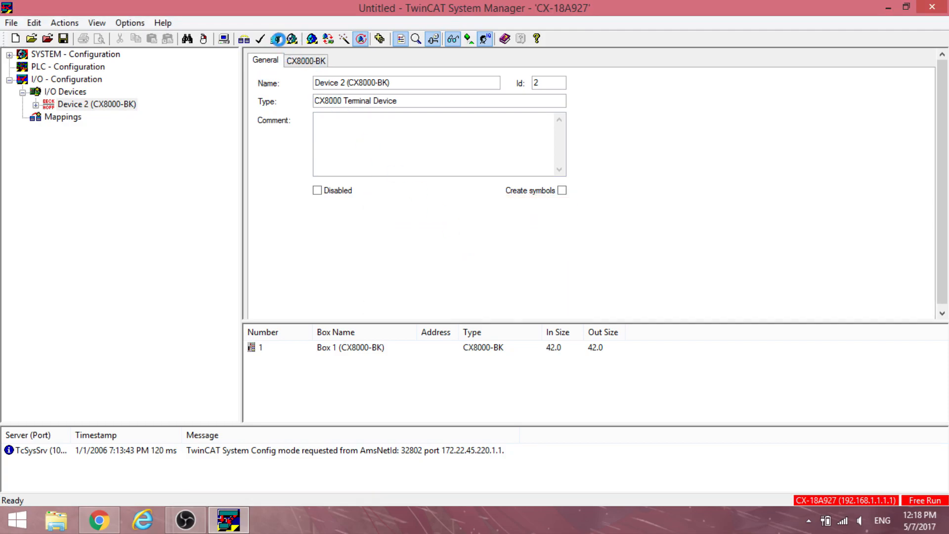
{"action": "left_click", "coordinate": [13, 519]}
{"action": "type", "text": "twin"}
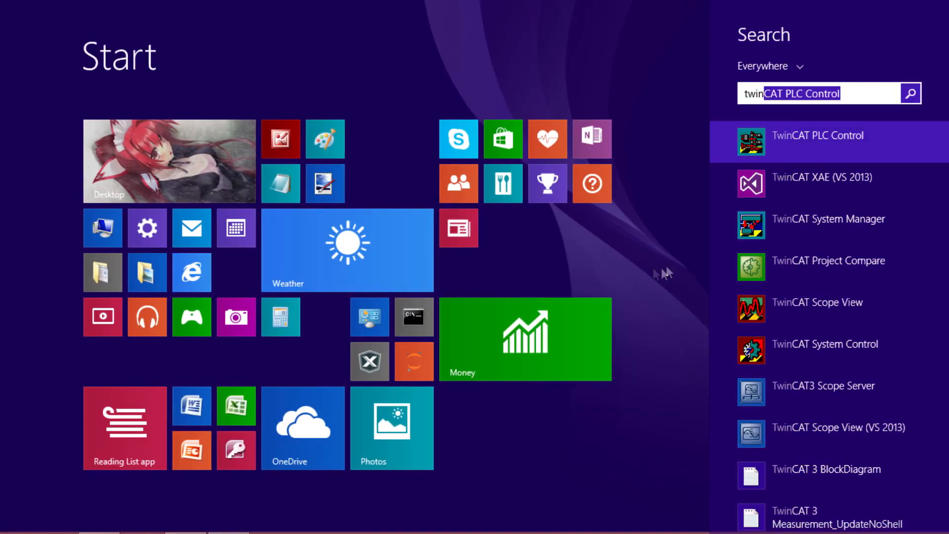
{"action": "left_click", "coordinate": [817, 135]}
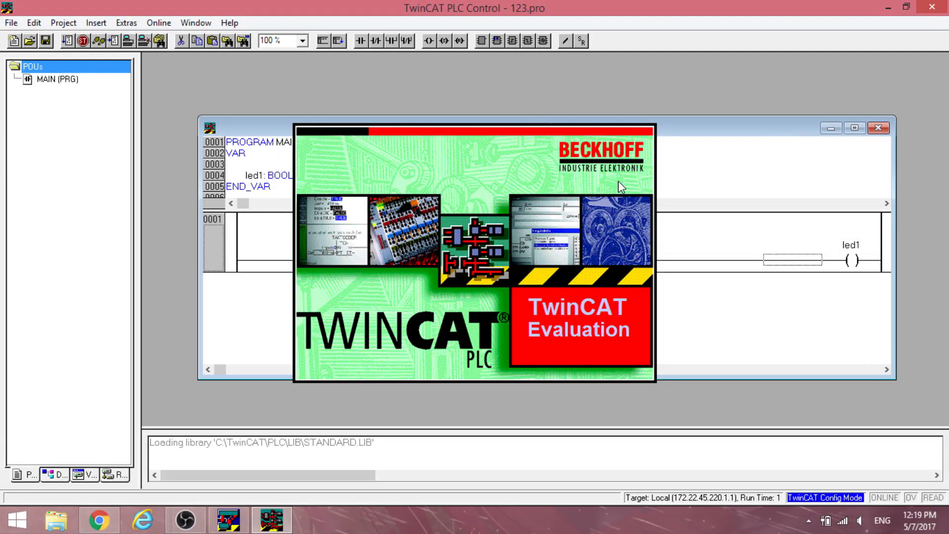
Step: Create a new CX (ARM) project with an empty MAIN program in ladder diagram
{"action": "left_click", "coordinate": [13, 41]}
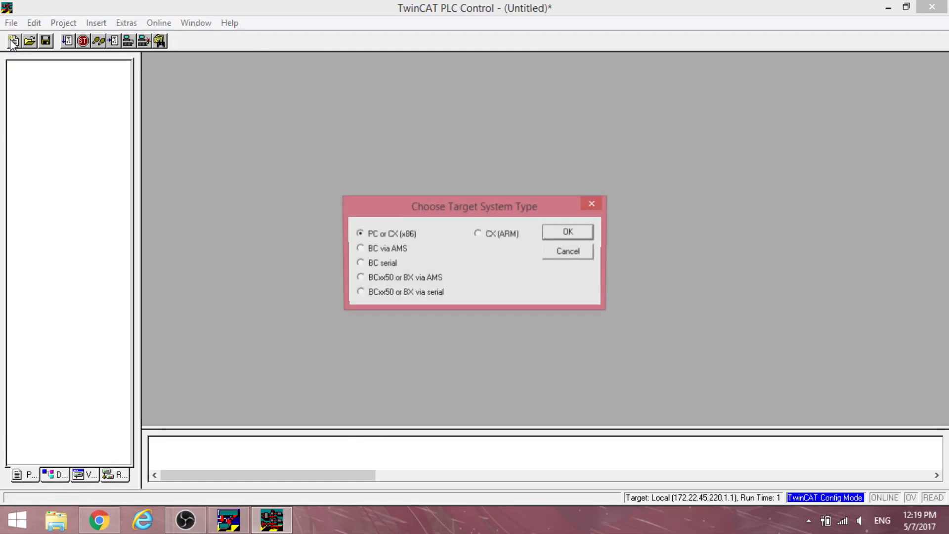
{"action": "left_click", "coordinate": [477, 233]}
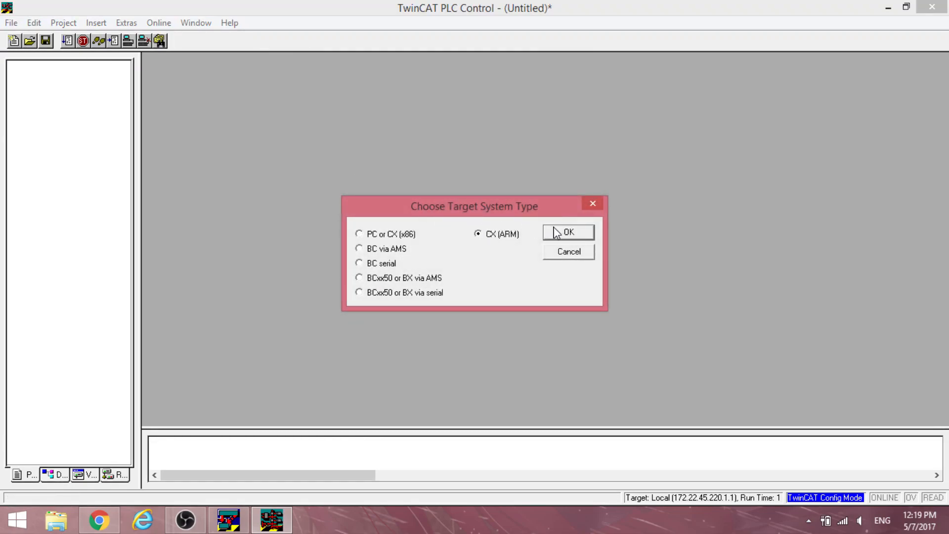
{"action": "left_click", "coordinate": [567, 231]}
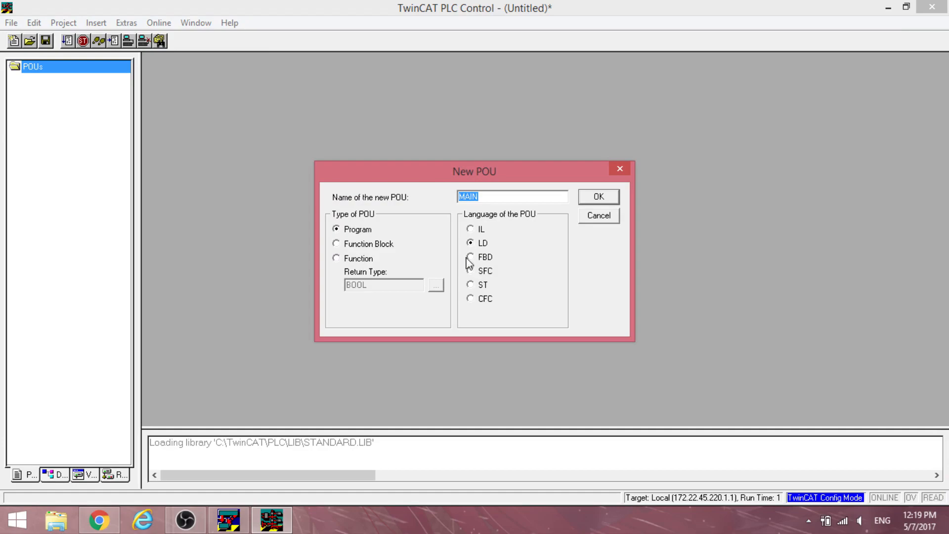
{"action": "mouse_move", "coordinate": [593, 210]}
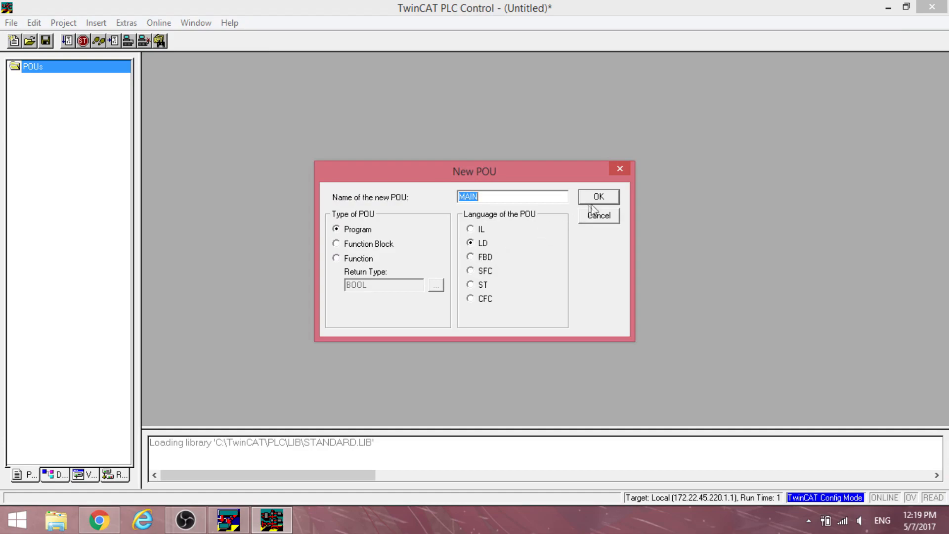
{"action": "left_click", "coordinate": [597, 196]}
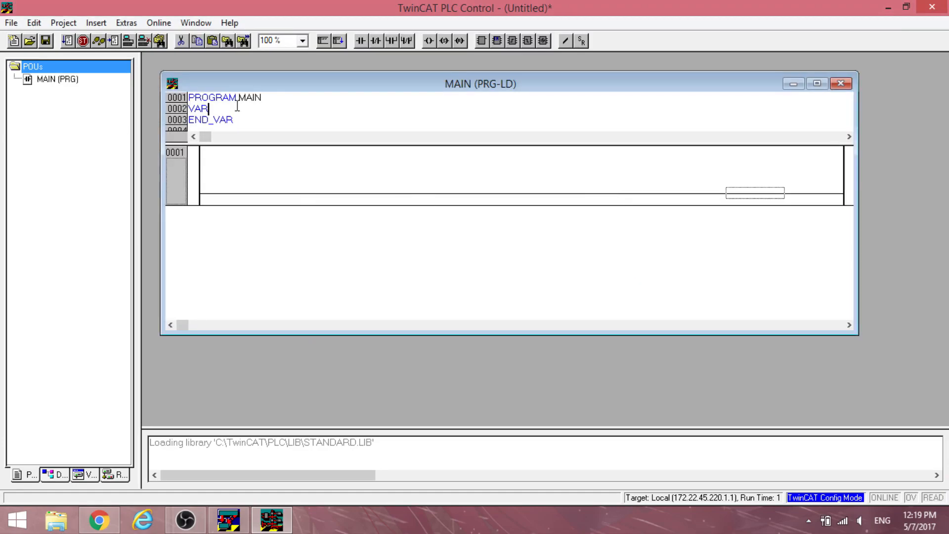
Step: In Global_Variables declare led1 AT %QX0.0, led2 AT %QX0.1 and input1 AT %IX0.0 as BOOL
{"action": "left_click", "coordinate": [114, 473]}
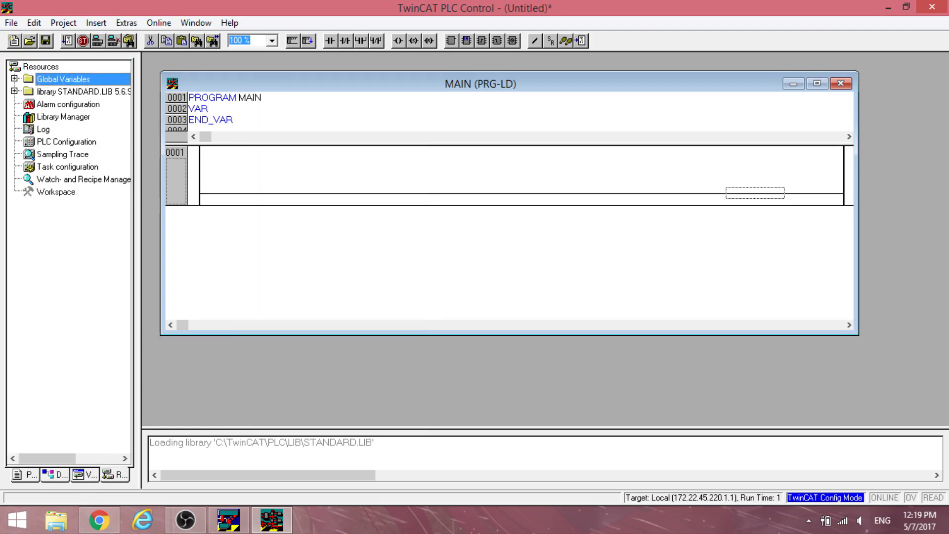
{"action": "mouse_move", "coordinate": [69, 74]}
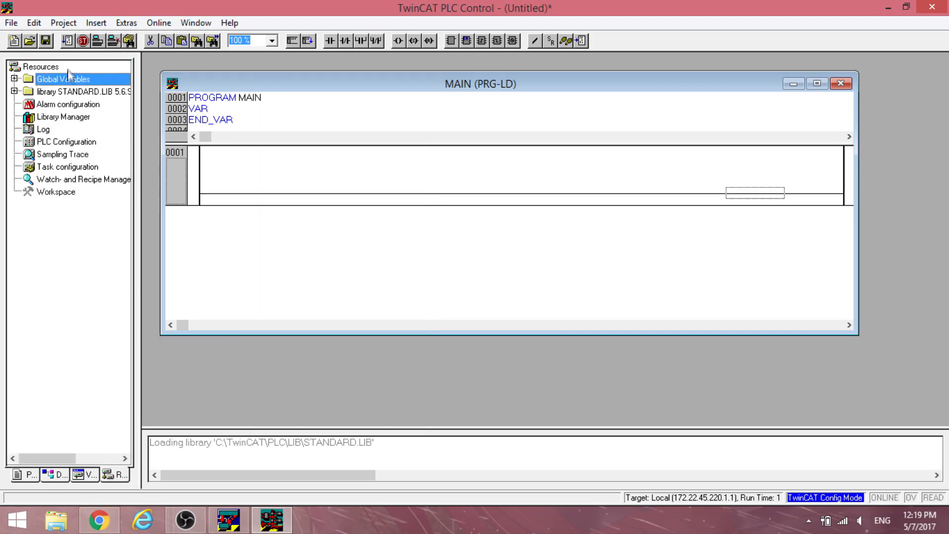
{"action": "double_click", "coordinate": [77, 91]}
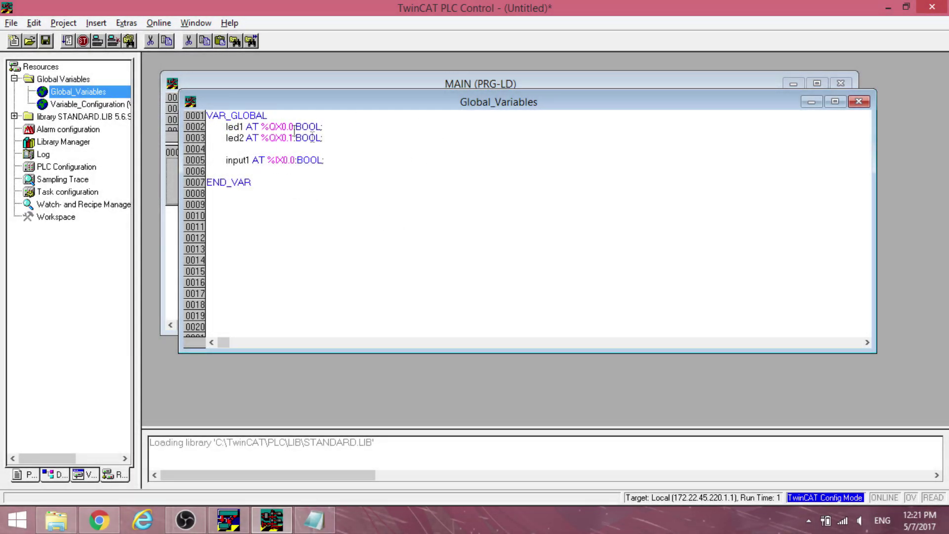
{"action": "double_click", "coordinate": [271, 160]}
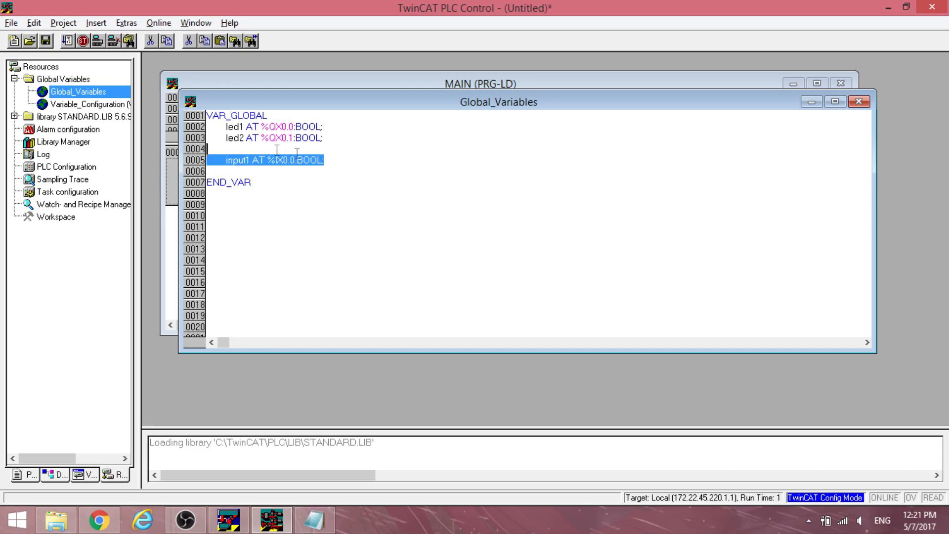
{"action": "left_click", "coordinate": [247, 160]}
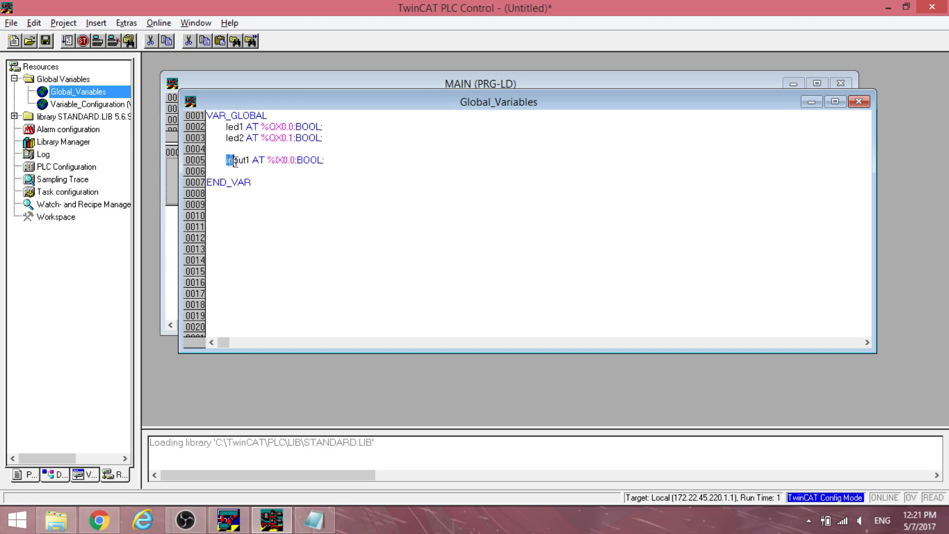
{"action": "triple_click", "coordinate": [273, 160]}
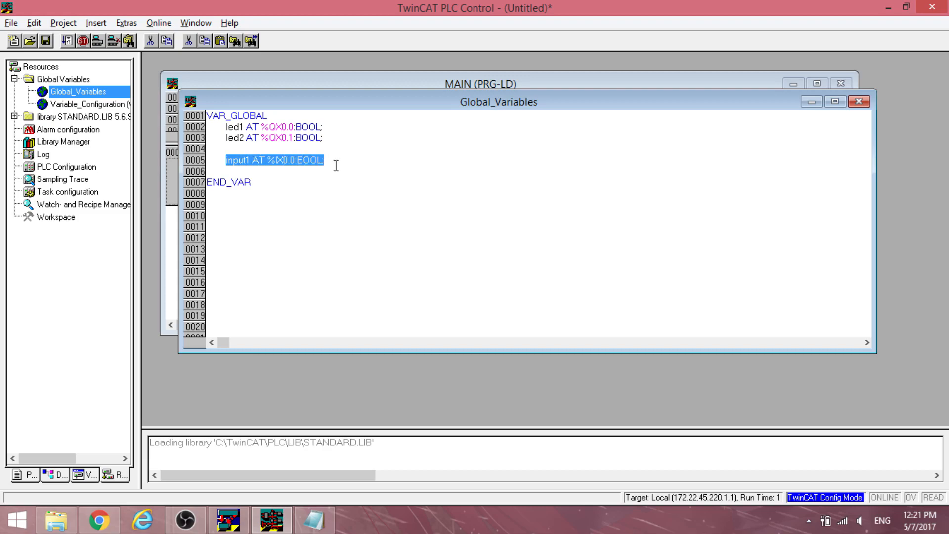
{"action": "mouse_move", "coordinate": [403, 90]}
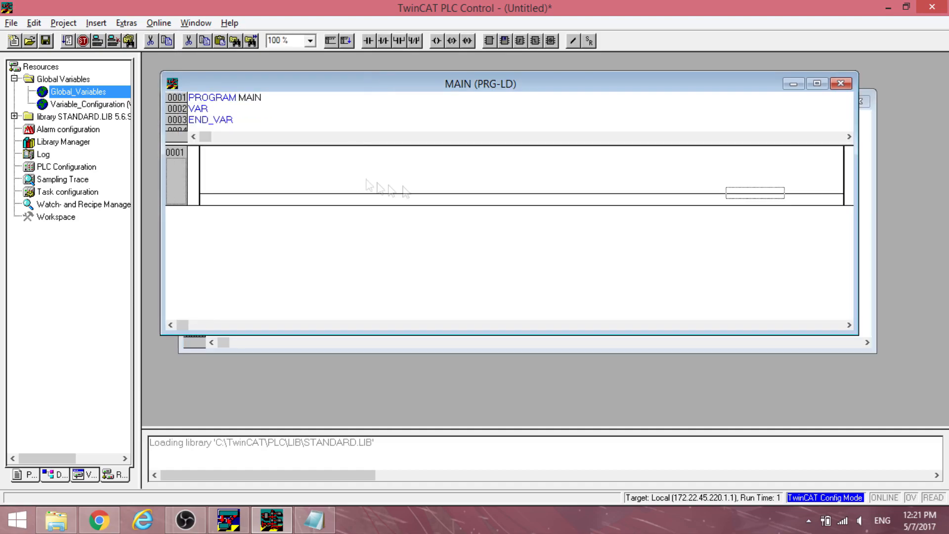
Step: Add output coil led1 to the first rung and a parallel coil named led2 below it
{"action": "left_click", "coordinate": [27, 474]}
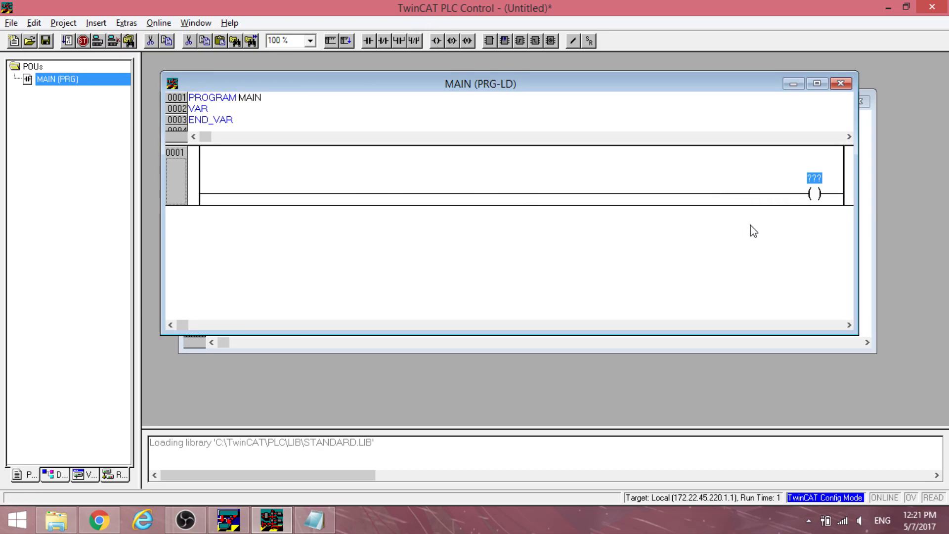
{"action": "type", "text": "led1"}
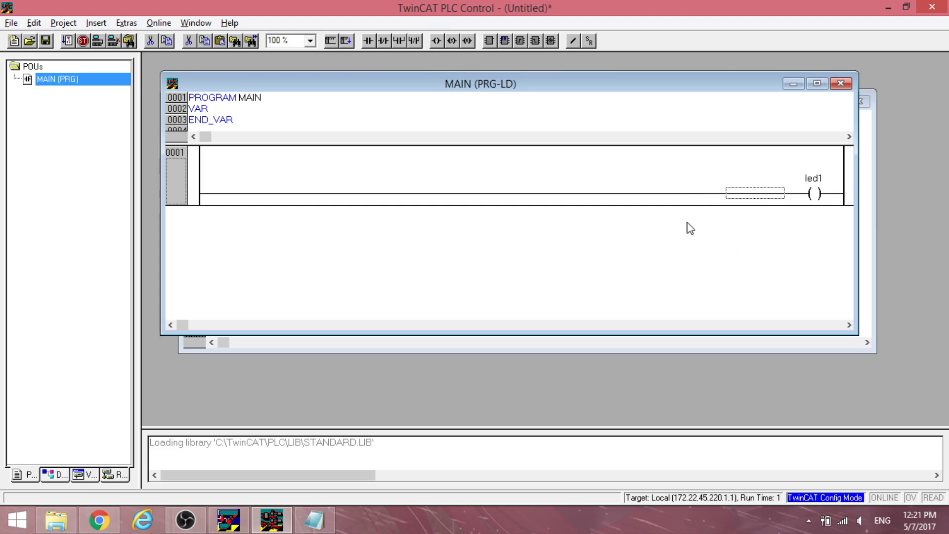
{"action": "left_click", "coordinate": [465, 40]}
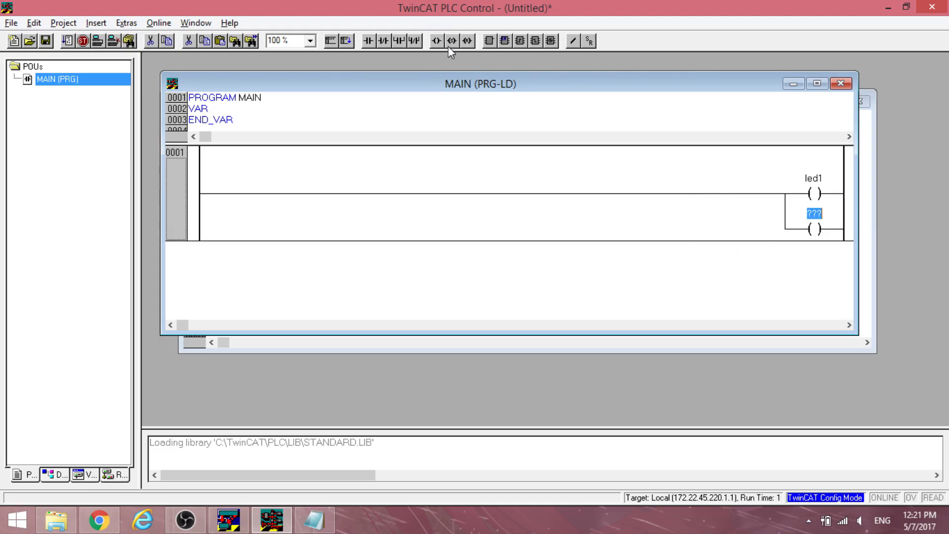
{"action": "type", "text": "led2"}
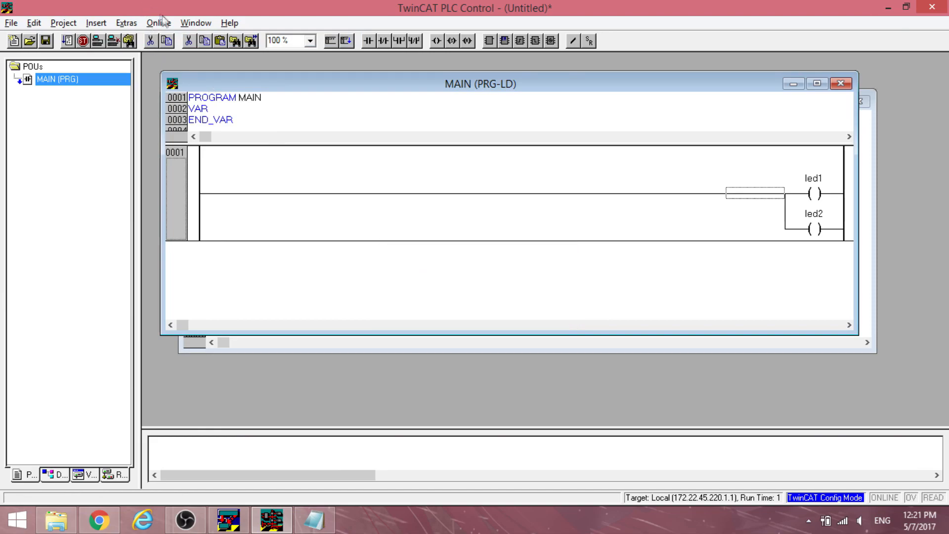
Step: Choose Run-Time 1 on the CX-18A927 as the online run-time system for the program
{"action": "left_click", "coordinate": [158, 23]}
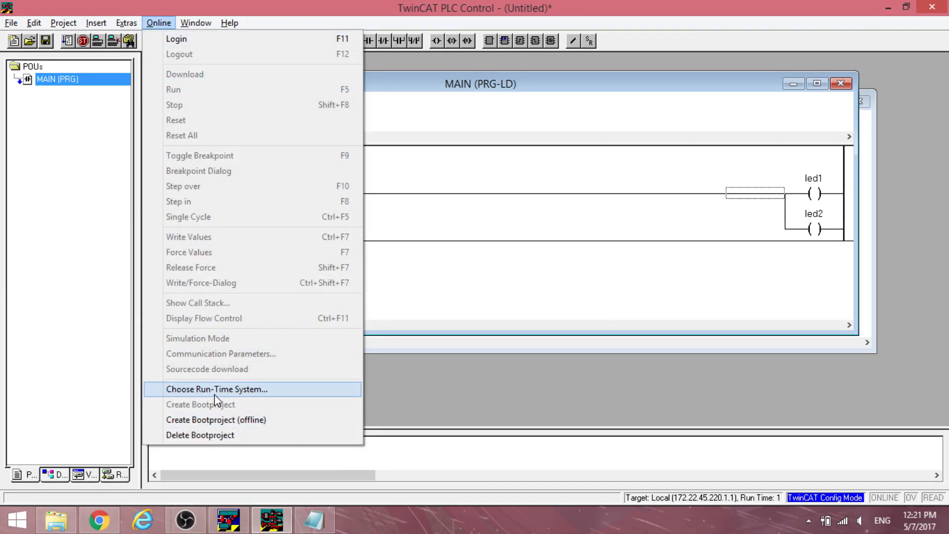
{"action": "left_click", "coordinate": [216, 389]}
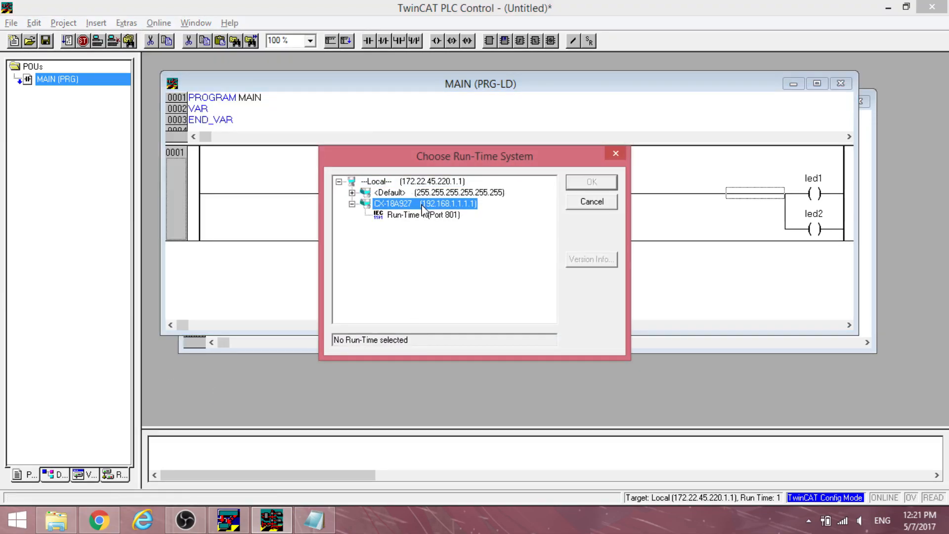
{"action": "left_click", "coordinate": [591, 182]}
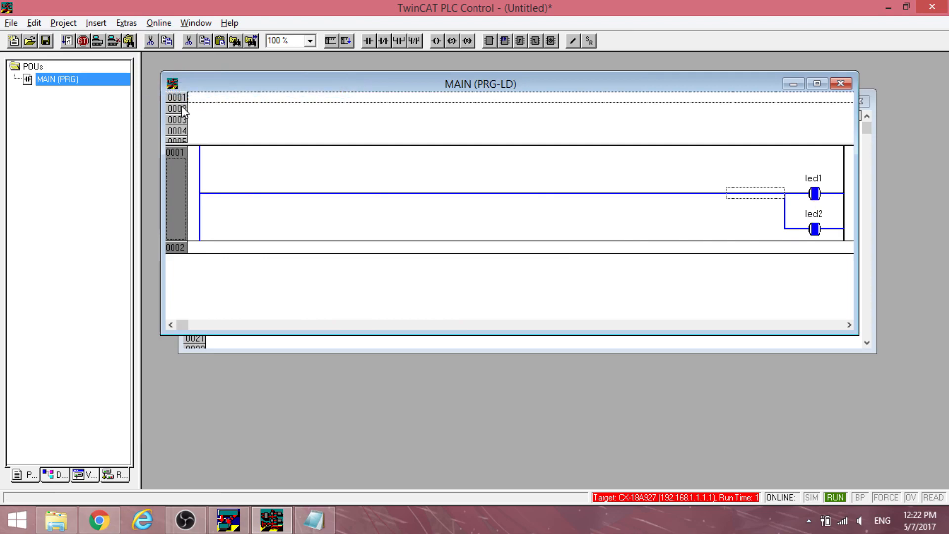
{"action": "mouse_move", "coordinate": [818, 204]}
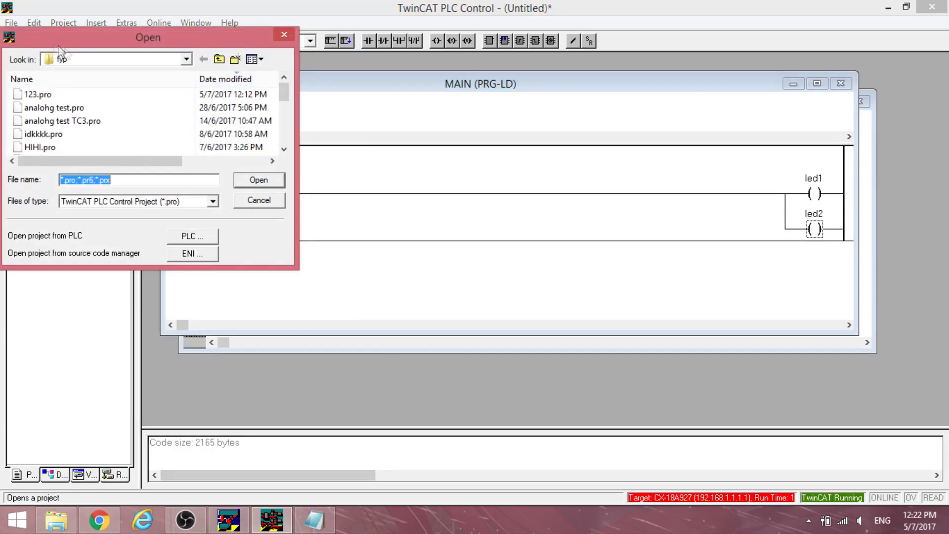
Step: Save the ladder project as 123 in the fyp folder
{"action": "left_click", "coordinate": [10, 23]}
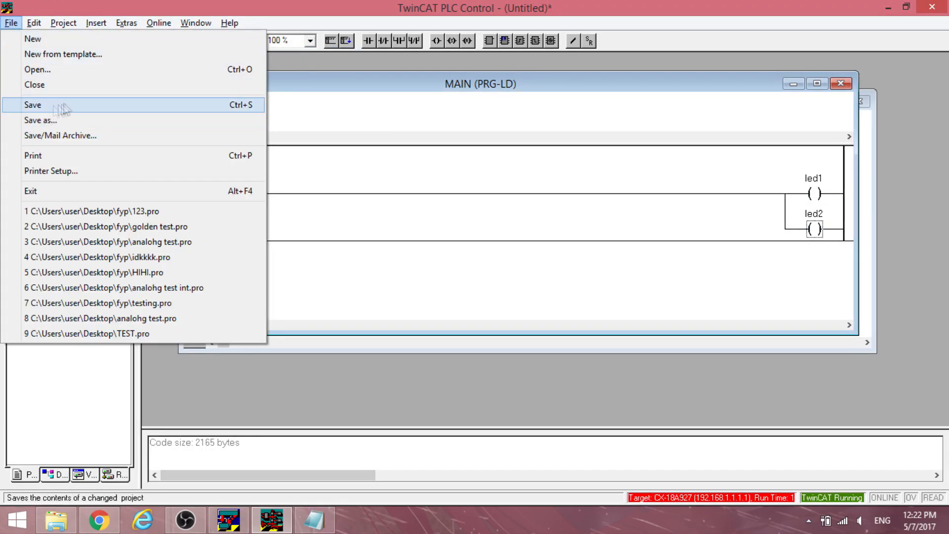
{"action": "left_click", "coordinate": [40, 120]}
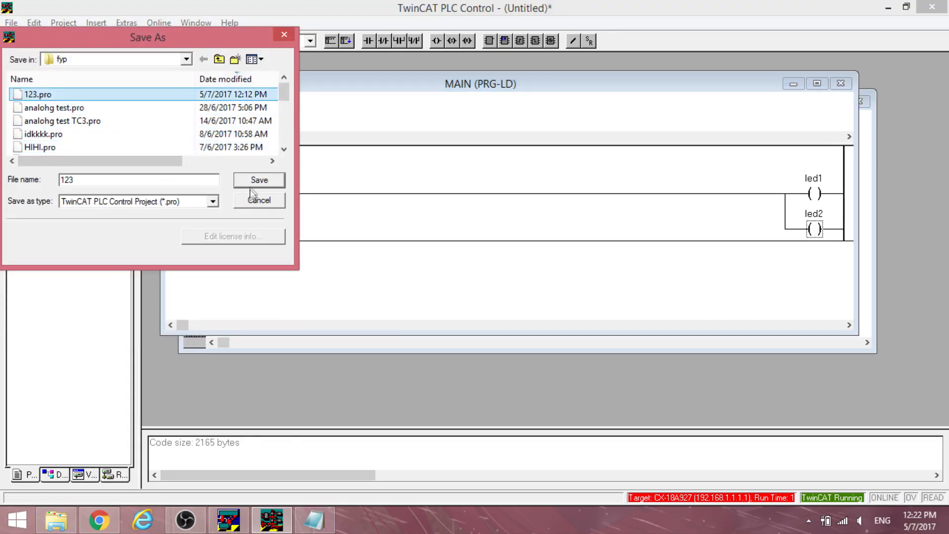
{"action": "left_click", "coordinate": [258, 179]}
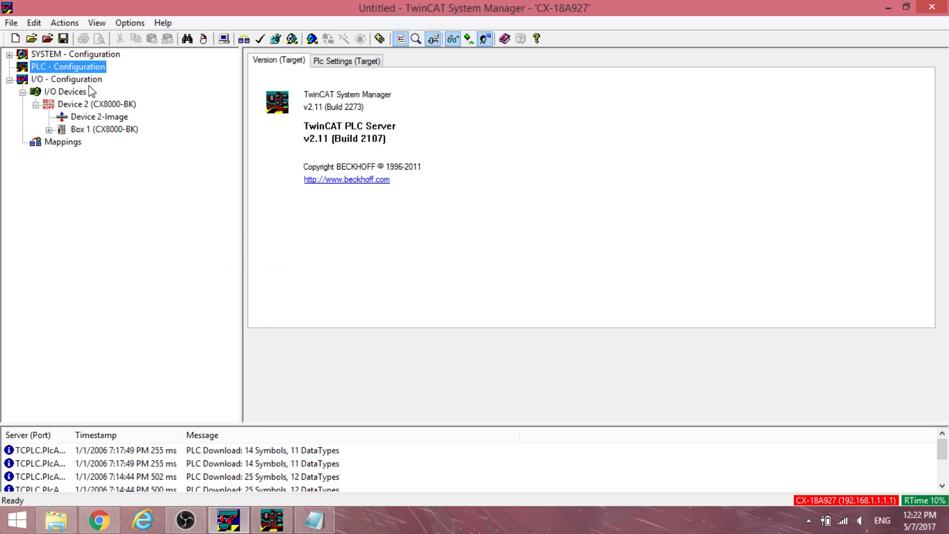
Step: Append the 123 PLC project under PLC - Configuration
{"action": "right_click", "coordinate": [68, 66]}
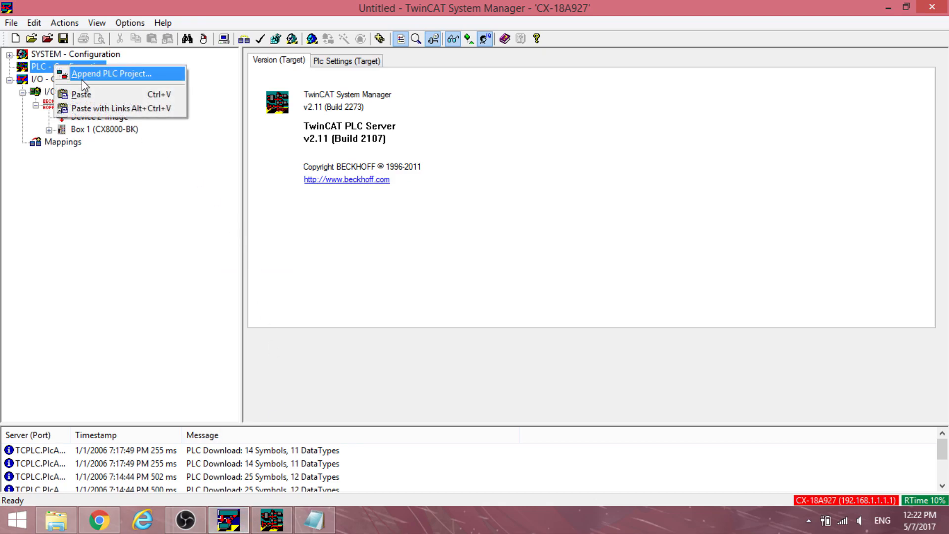
{"action": "left_click", "coordinate": [110, 73]}
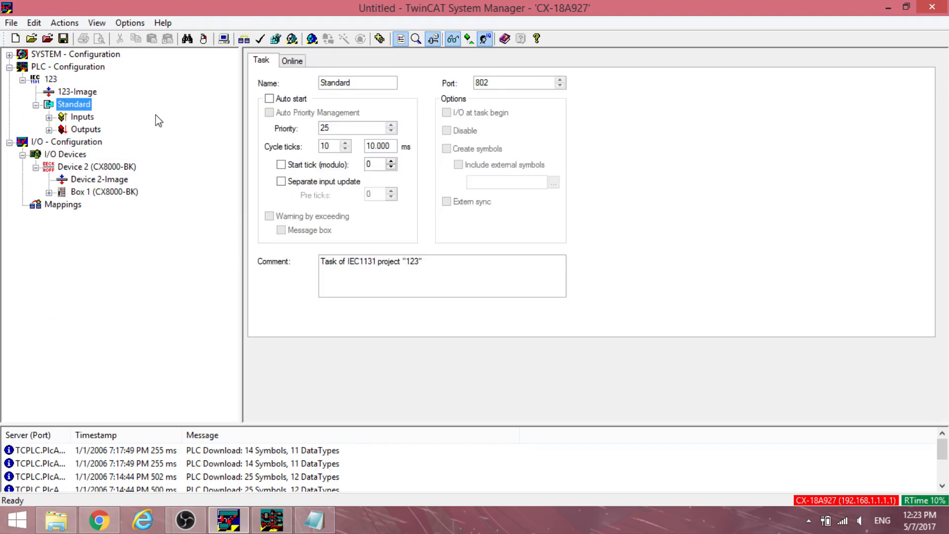
Step: Check that the Standard task's Outputs list the led1 and led2 variables
{"action": "left_click", "coordinate": [86, 129]}
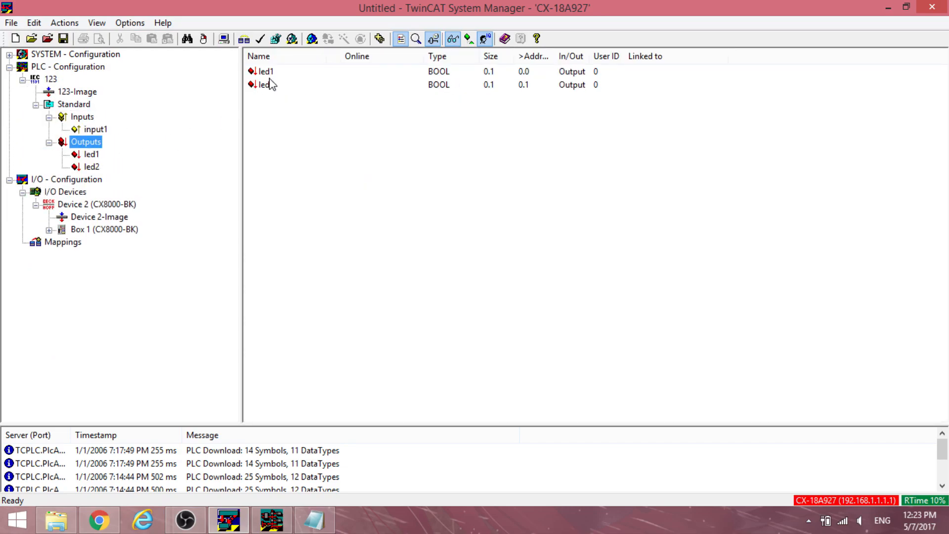
{"action": "left_click", "coordinate": [265, 71]}
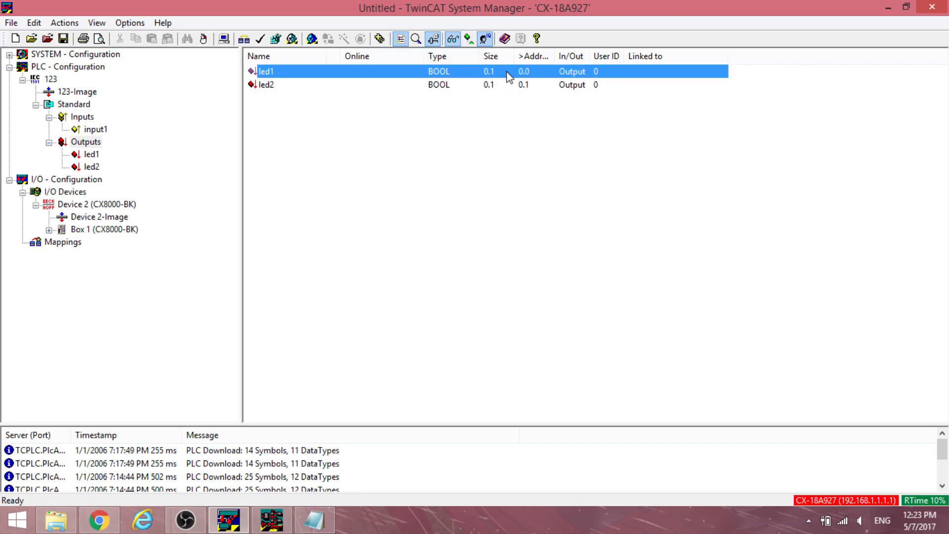
{"action": "left_click", "coordinate": [267, 84]}
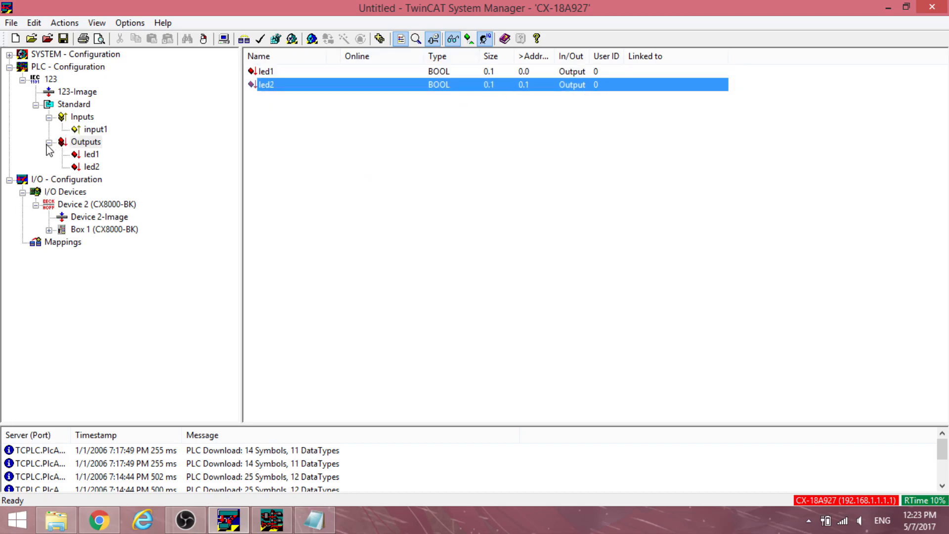
{"action": "left_click", "coordinate": [49, 141]}
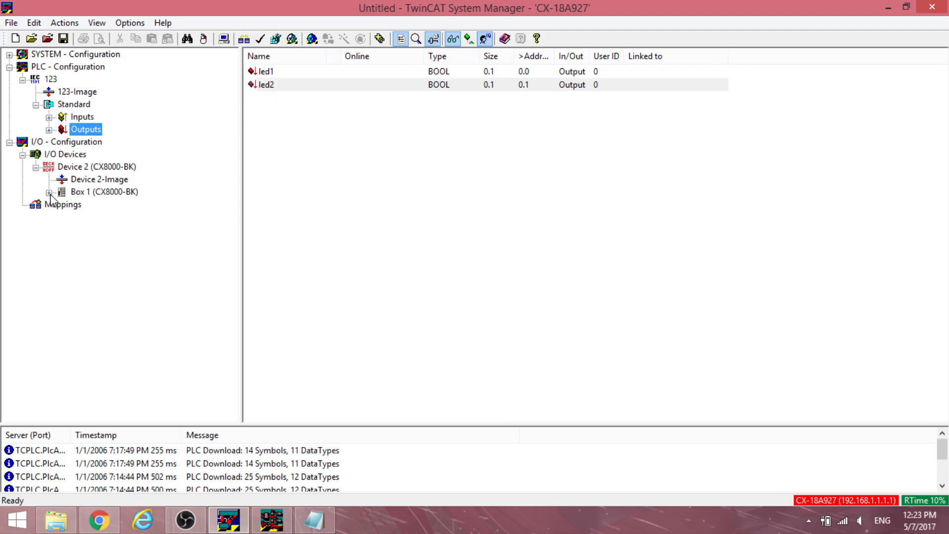
Step: Link Term 3 (KL2408) output channel 1 under Box 1 to the led1 variable
{"action": "left_click", "coordinate": [48, 191]}
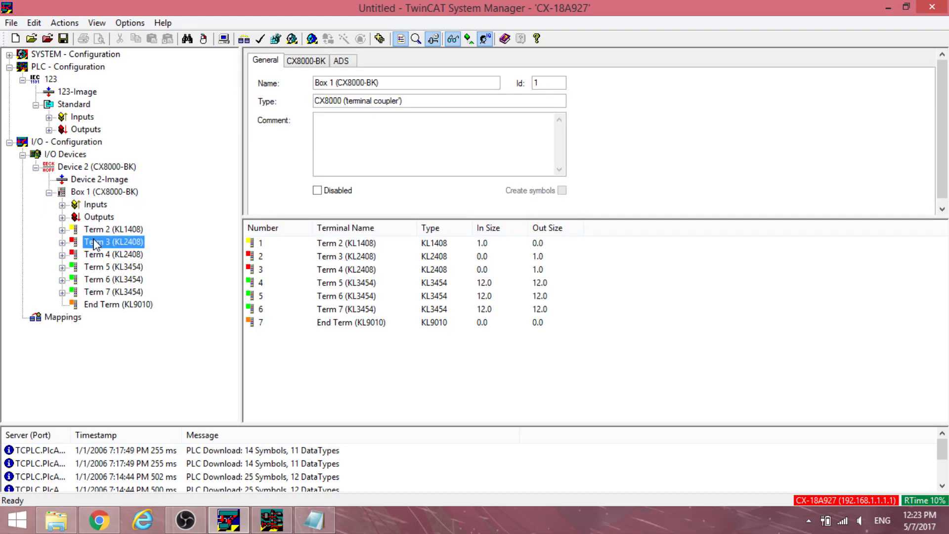
{"action": "left_click", "coordinate": [113, 243]}
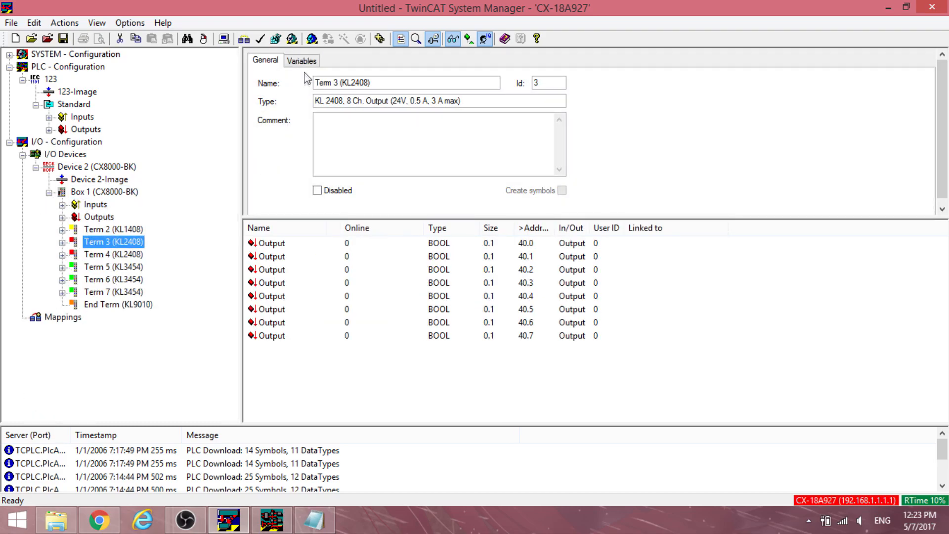
{"action": "left_click", "coordinate": [300, 61]}
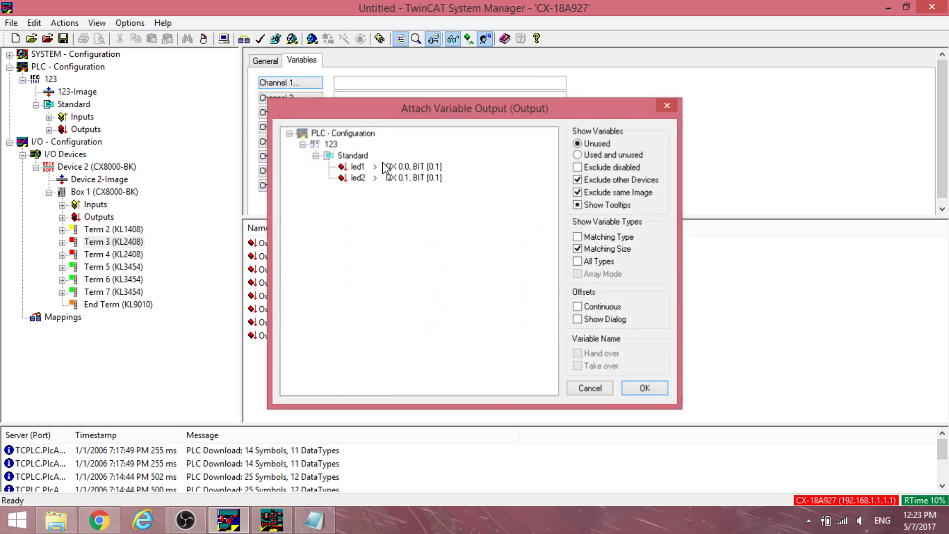
{"action": "left_click", "coordinate": [644, 387]}
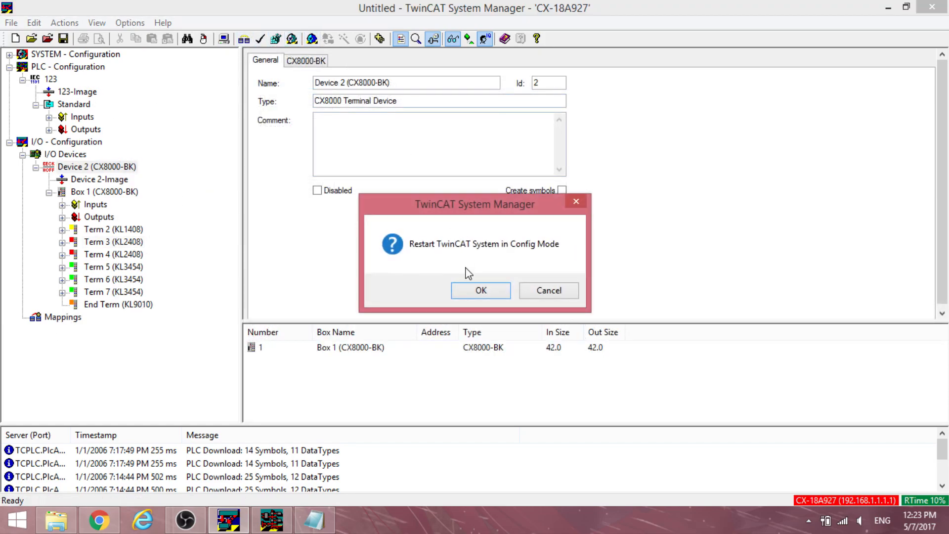
Step: Confirm config-mode restart, Free Run, overwrite and run-mode restart, then return to PLC Control
{"action": "left_click", "coordinate": [480, 291]}
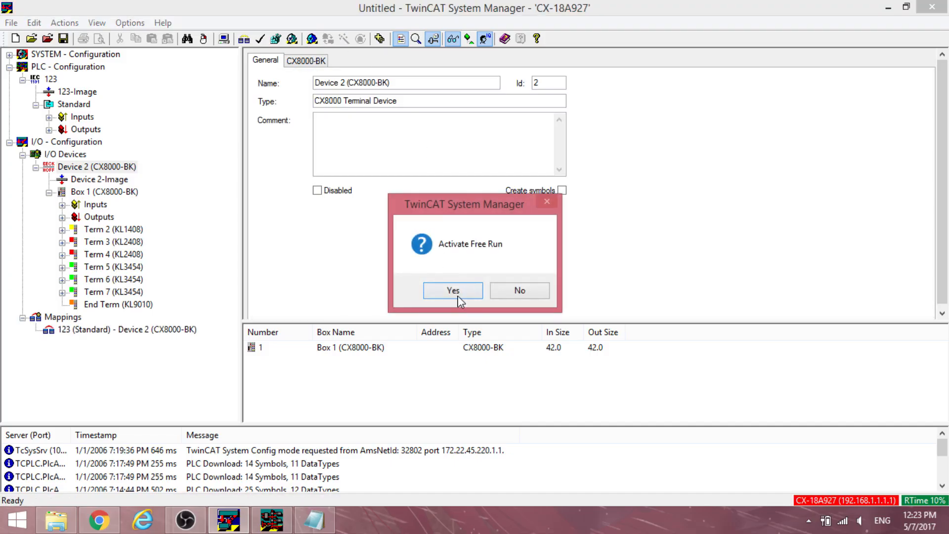
{"action": "left_click", "coordinate": [451, 289]}
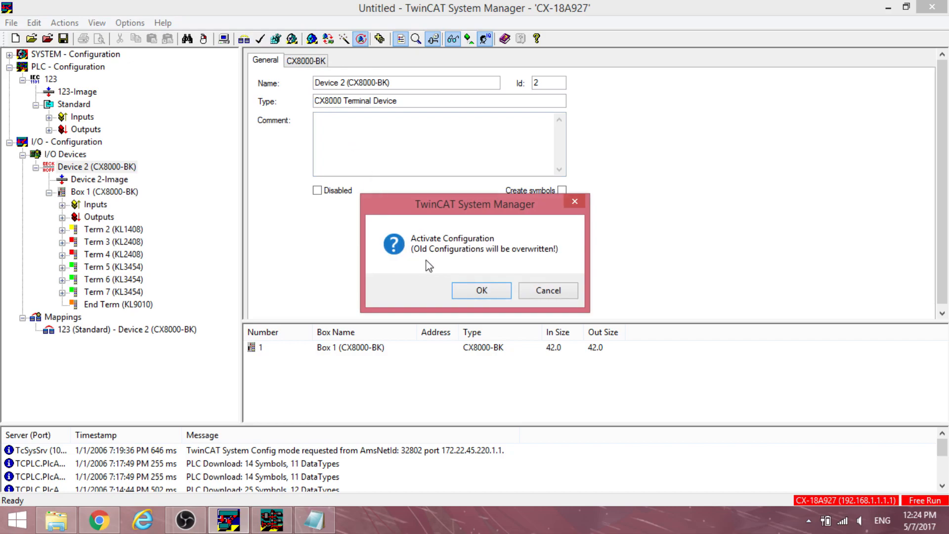
{"action": "left_click", "coordinate": [481, 290]}
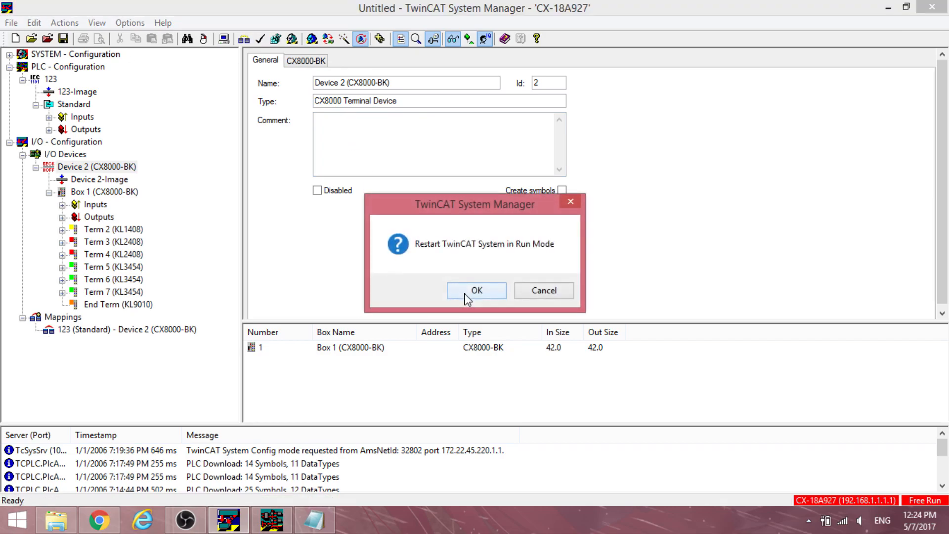
{"action": "left_click", "coordinate": [477, 291]}
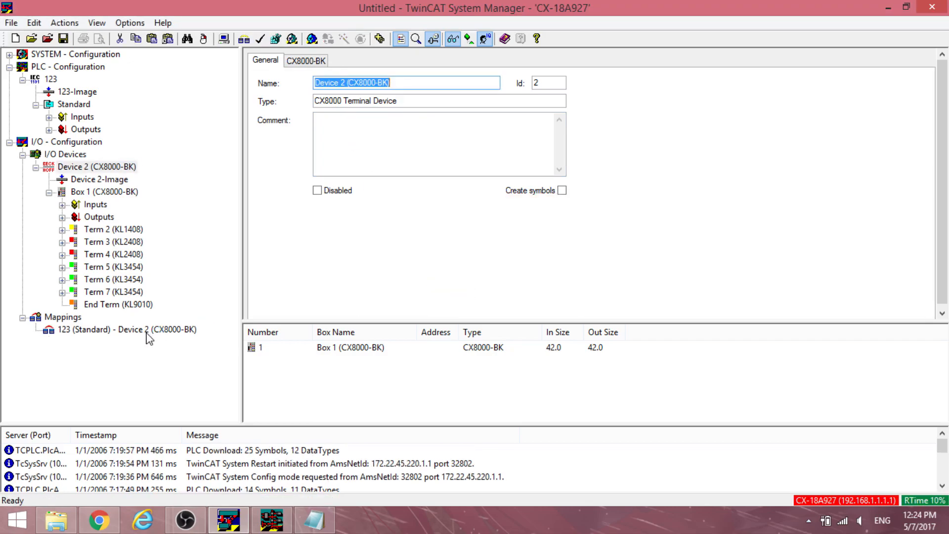
{"action": "left_click", "coordinate": [126, 22]}
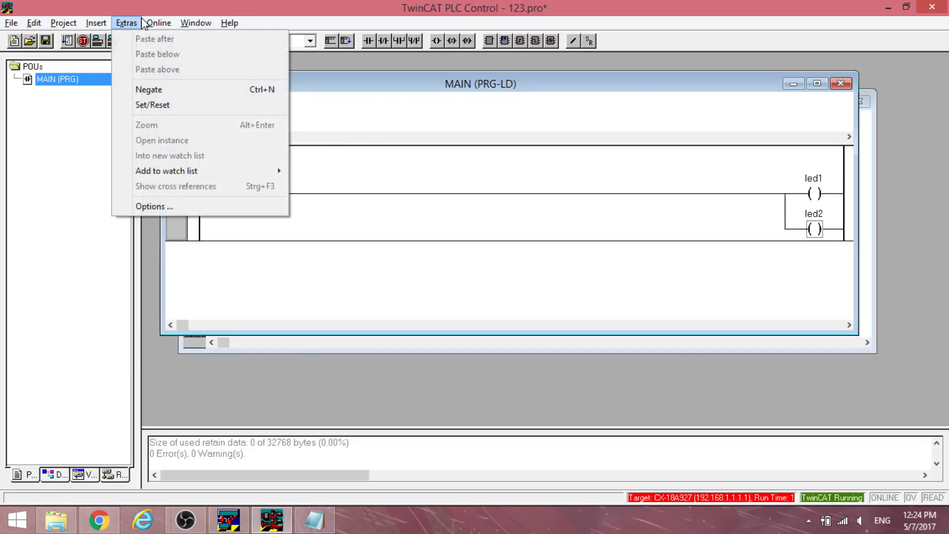